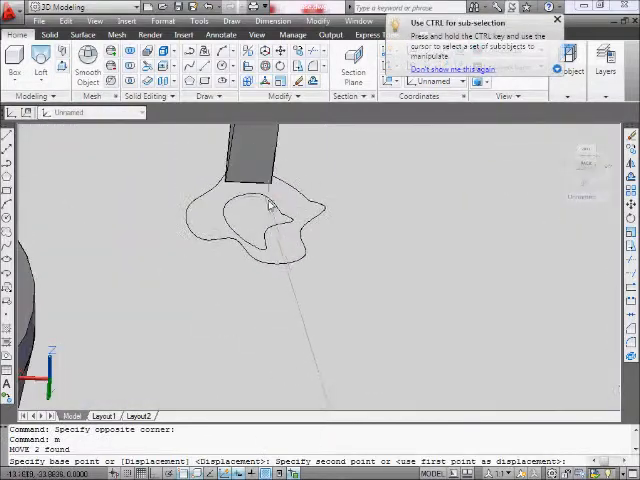
mouse_move(232, 156)
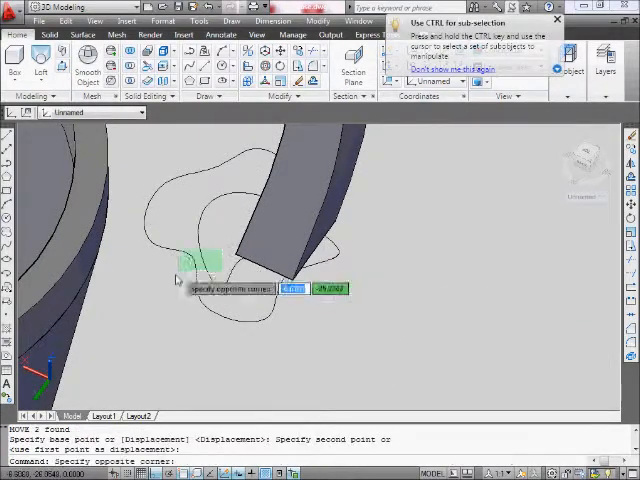
Select the wavy outline at the stem base and scale it about a picked base point.
left_click_drag(200, 260, 180, 324)
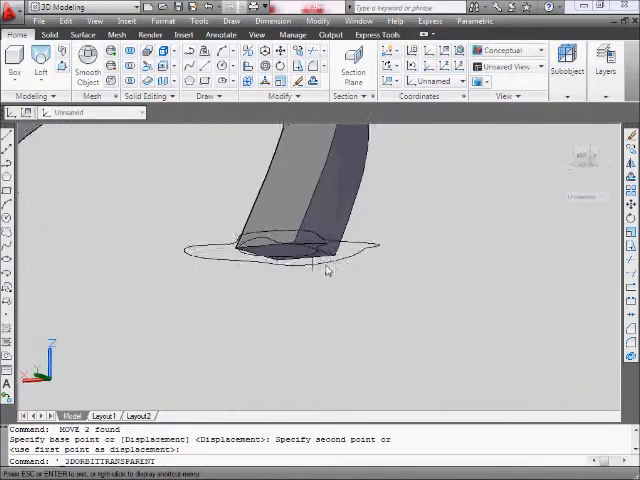
left_click_drag(324, 270, 376, 336)
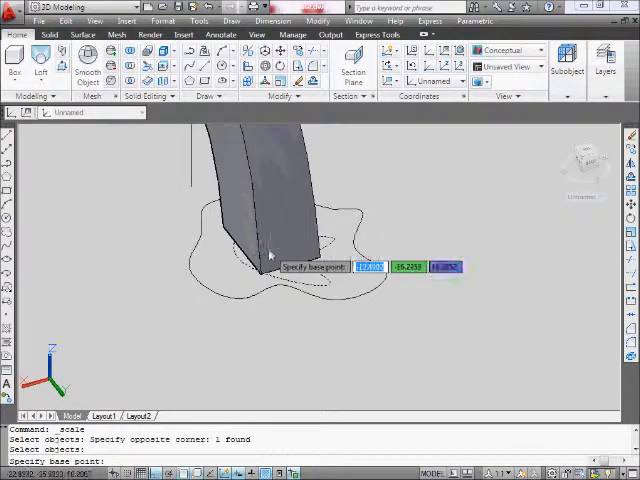
left_click(264, 268)
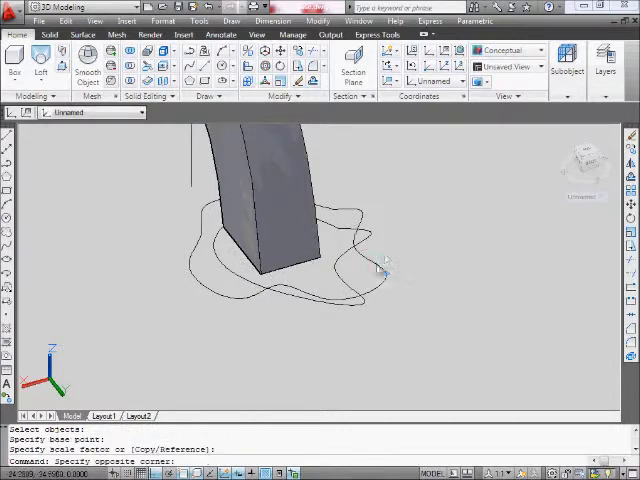
left_click(378, 270)
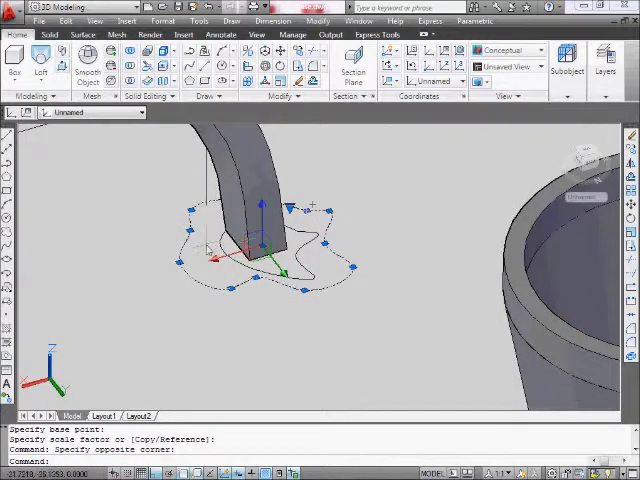
mouse_move(218, 312)
type("m")
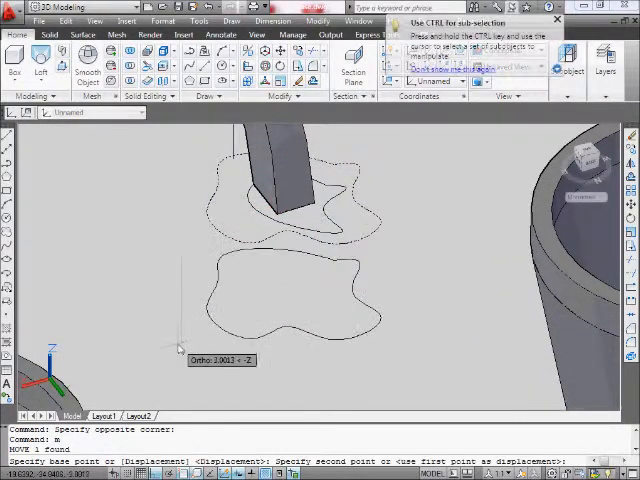
Place the outline below the stem, extrude it with a taper into a bell solid and inspect it.
left_click(244, 304)
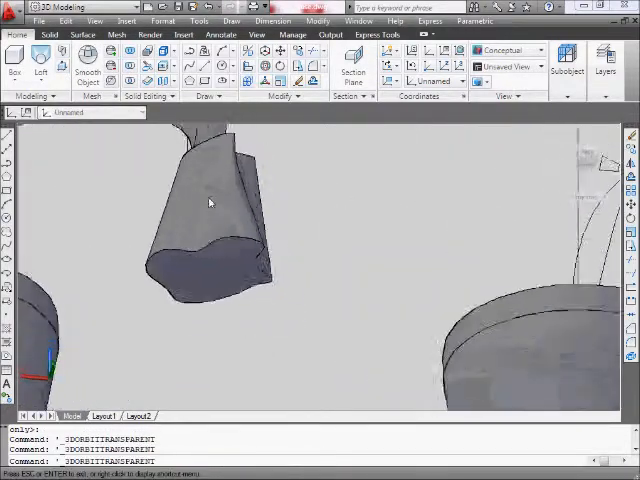
left_click_drag(210, 202, 244, 284)
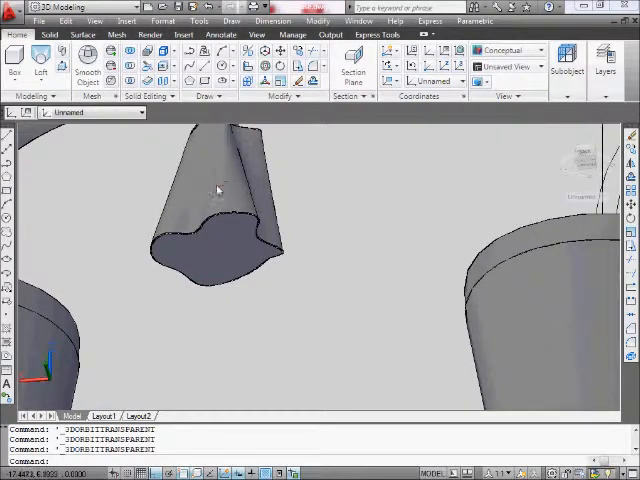
mouse_move(244, 276)
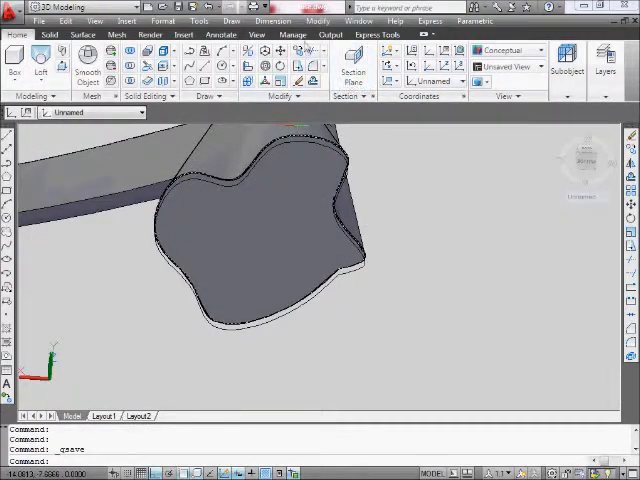
Shell the bell solid with SOLIDEDIT Body > Shell into a thin-walled form and check it.
left_click(50, 32)
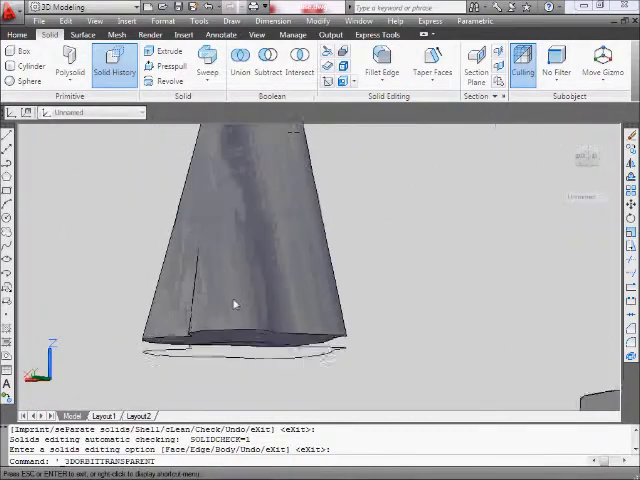
left_click_drag(236, 304, 288, 280)
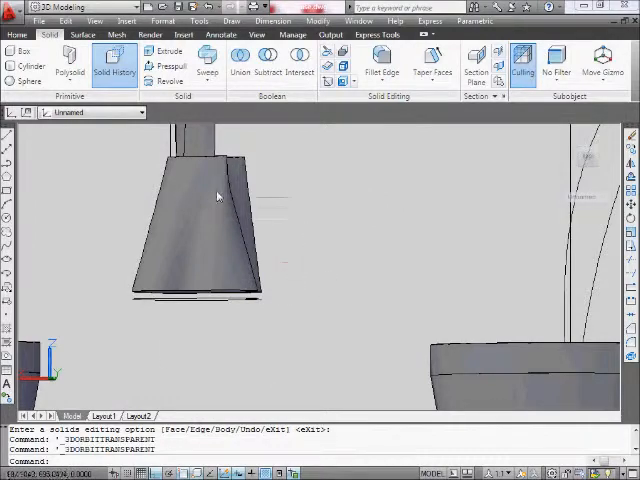
left_click_drag(216, 196, 188, 220)
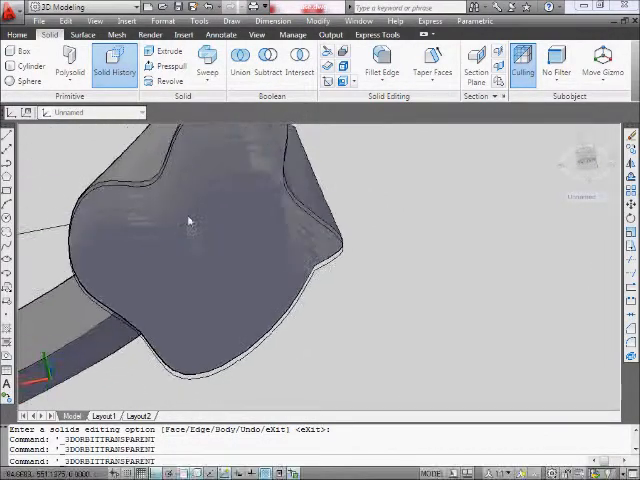
Draw a circle of diameter 1 centred on the bell's bottom face.
left_click_drag(190, 220, 248, 344)
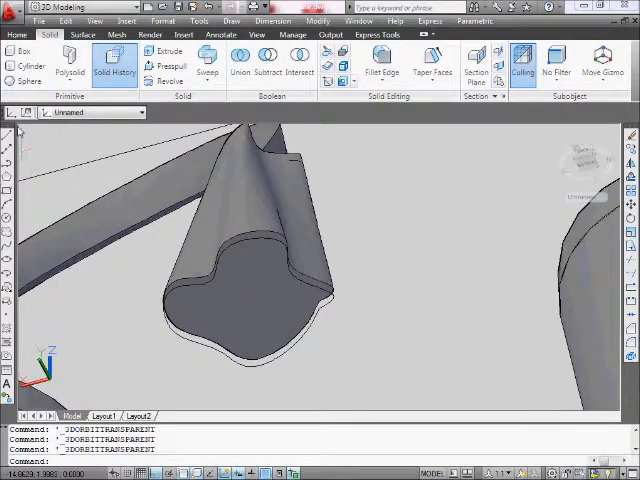
left_click(252, 300)
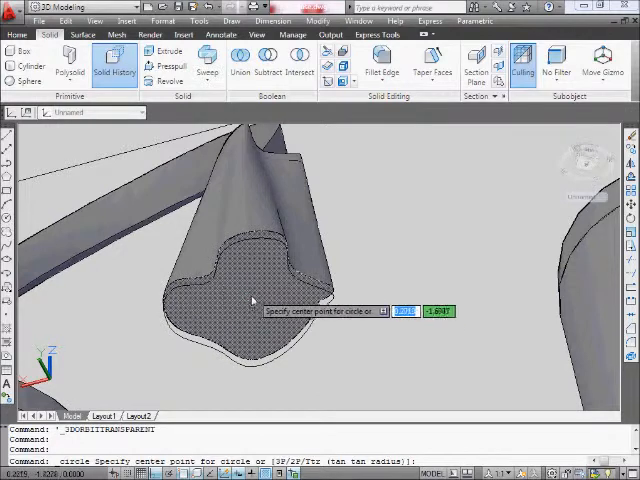
left_click(270, 290)
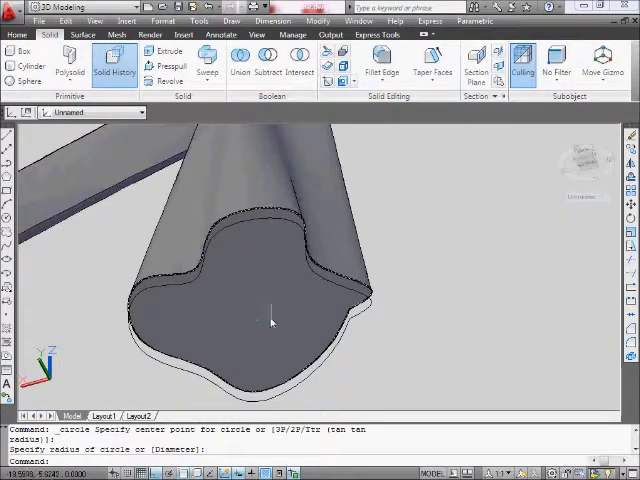
left_click_drag(270, 320, 220, 270)
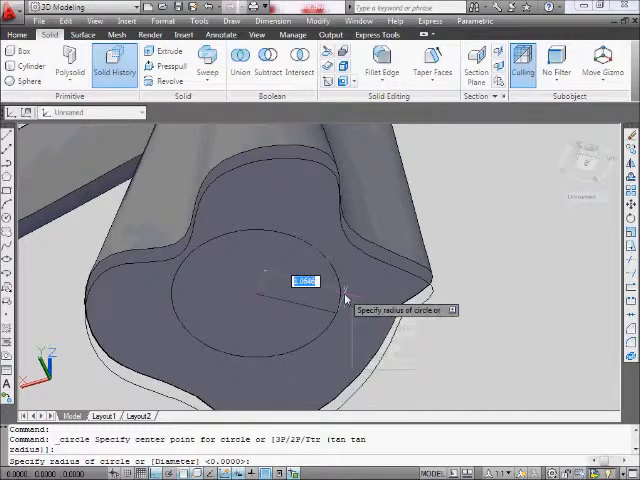
type("d")
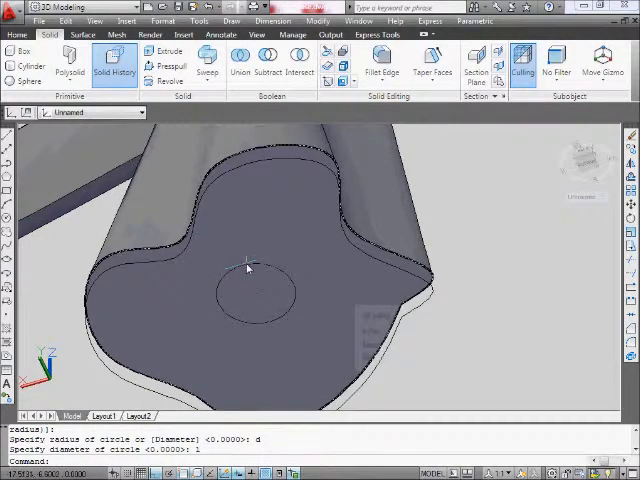
Select the new circle via selection cycling instead of the solid, then clear the selection.
left_click(248, 268)
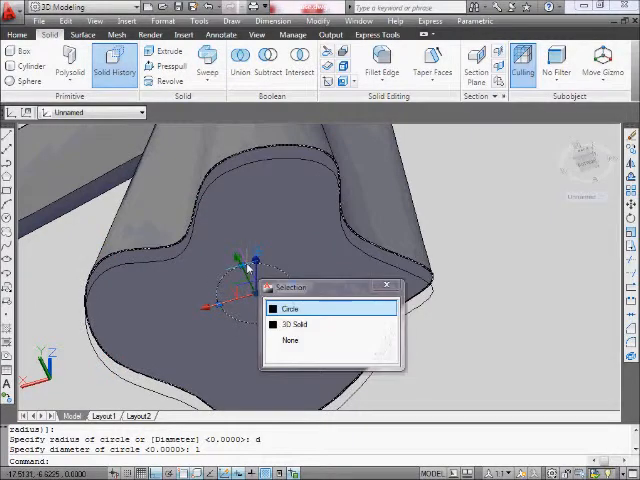
left_click(292, 308)
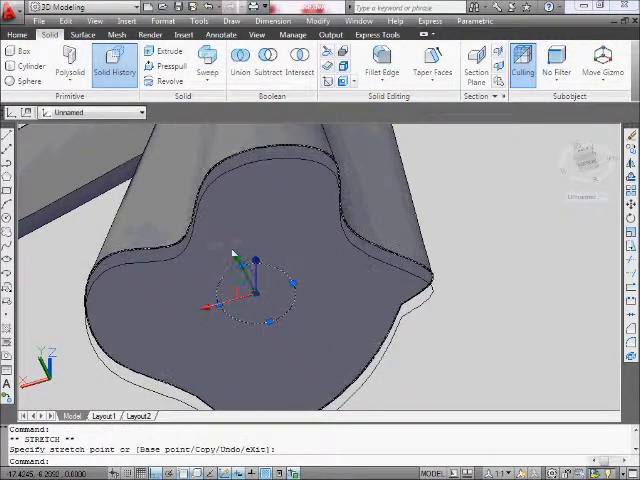
key("Escape")
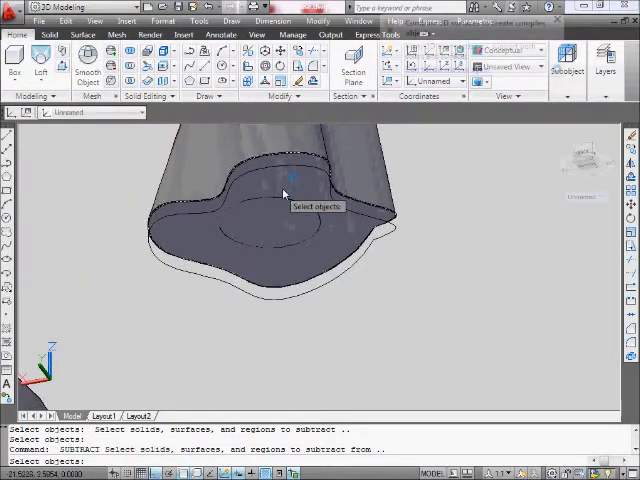
Pick the bell solid as the object to subtract the cylinder from.
left_click(284, 190)
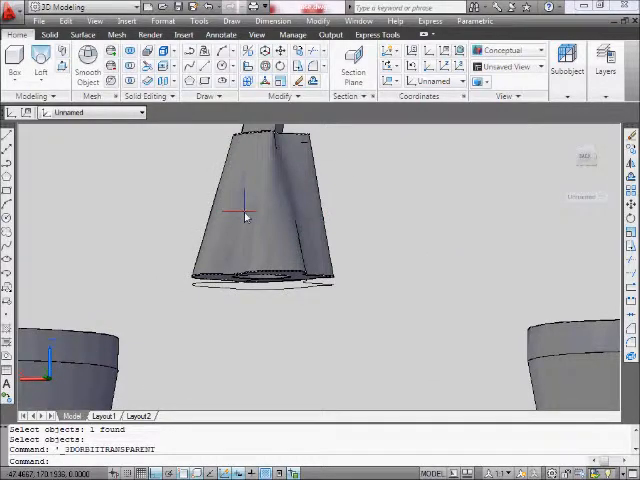
mouse_move(244, 216)
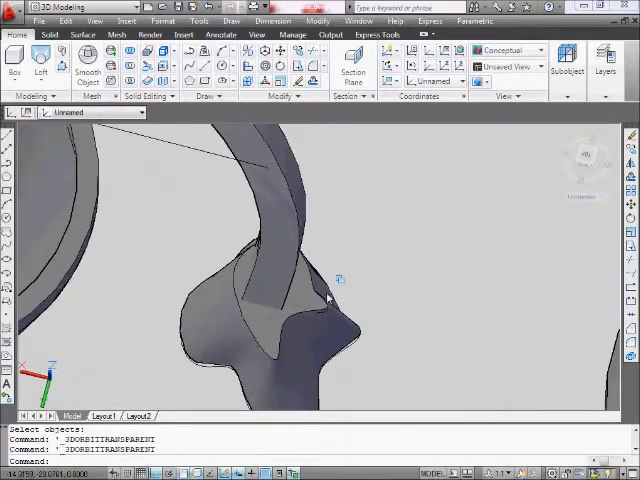
Start a spline from the top of the bell running up alongside the stem.
left_click_drag(330, 290, 270, 298)
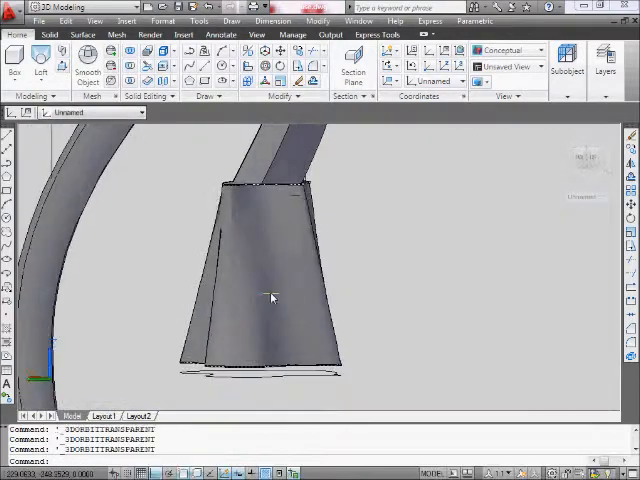
left_click_drag(270, 298, 280, 276)
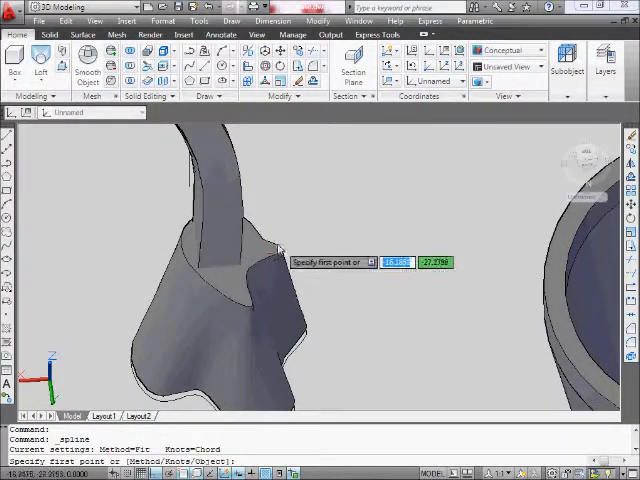
left_click(264, 218)
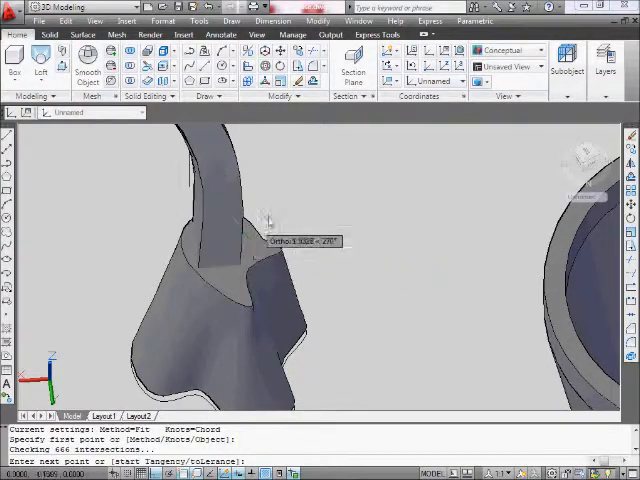
mouse_move(290, 216)
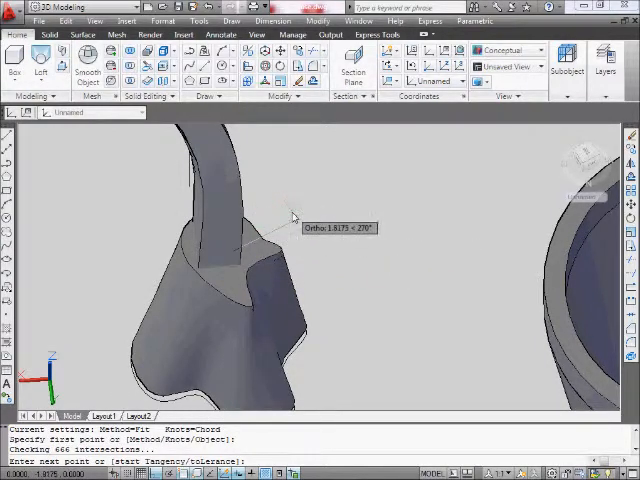
mouse_move(290, 228)
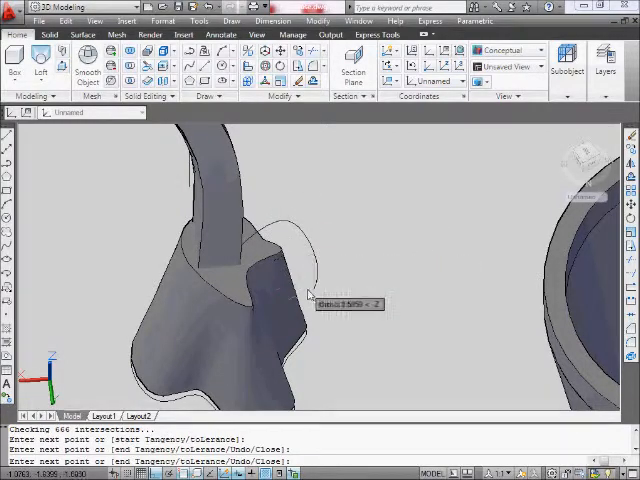
mouse_move(242, 270)
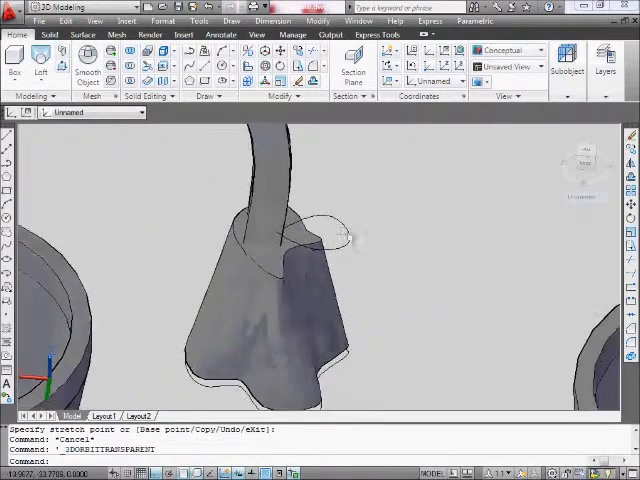
mouse_move(404, 240)
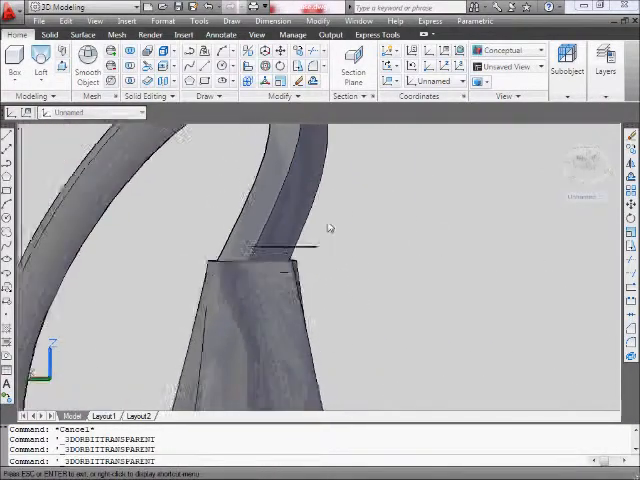
Preview an extrusion of the closed looping curve and cancel it, leaving the curve flat.
left_click_drag(330, 228, 364, 234)
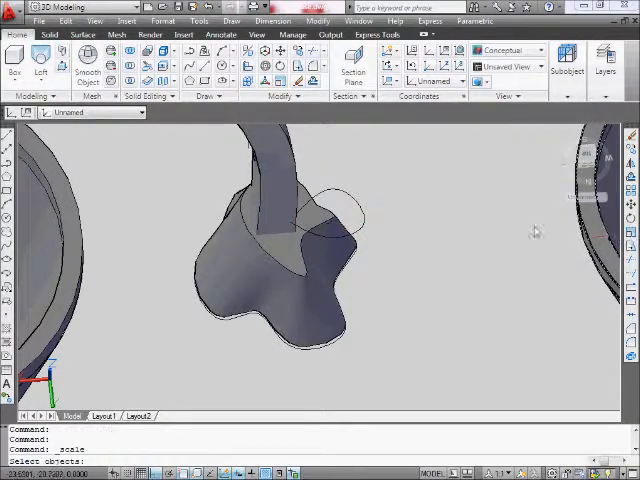
left_click(280, 230)
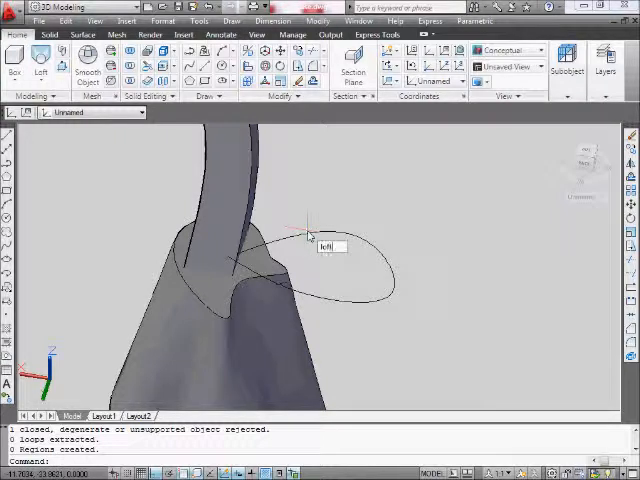
left_click(320, 240)
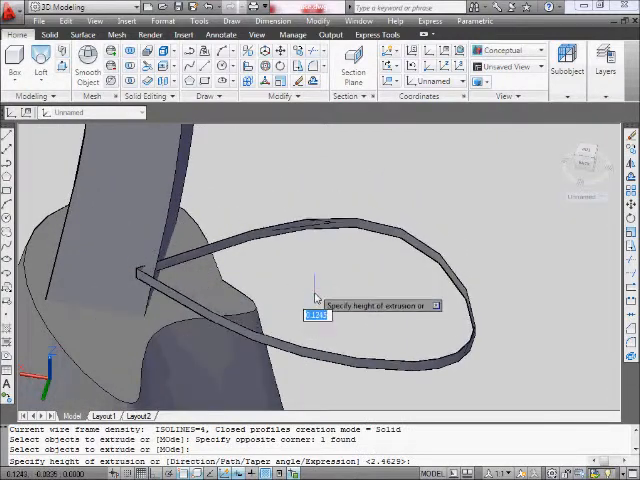
key("Escape")
type("u")
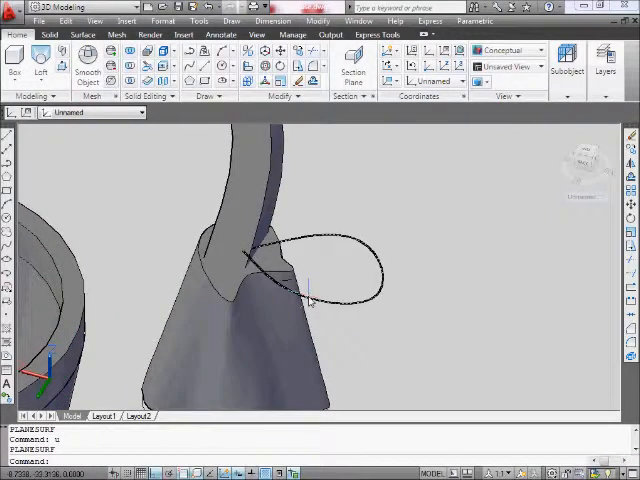
mouse_move(310, 296)
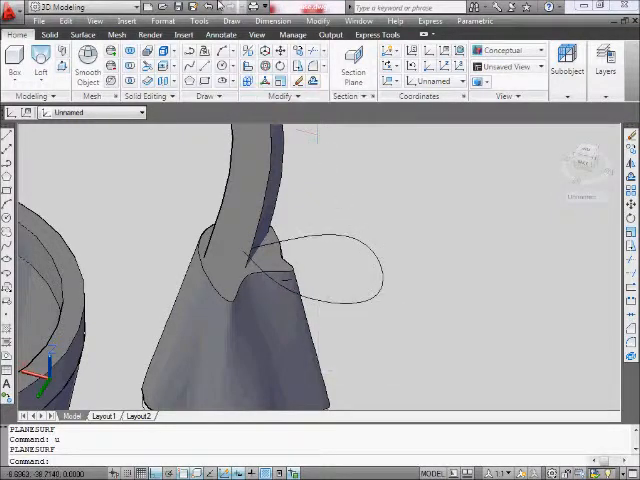
Start a planar surface from Draw > Modeling > Surfaces, awaiting its first corner.
left_click(232, 20)
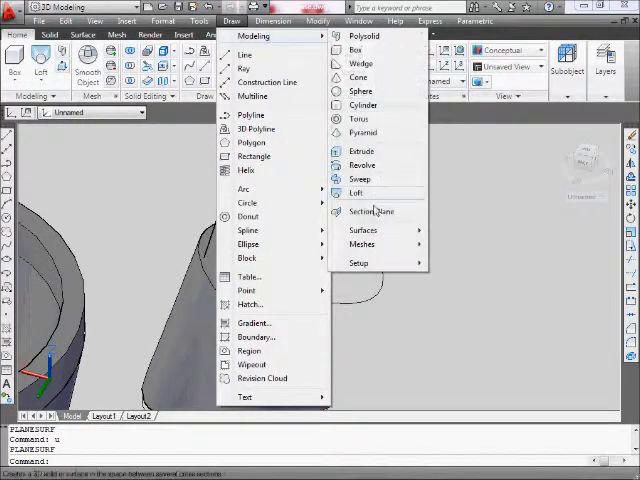
mouse_move(362, 230)
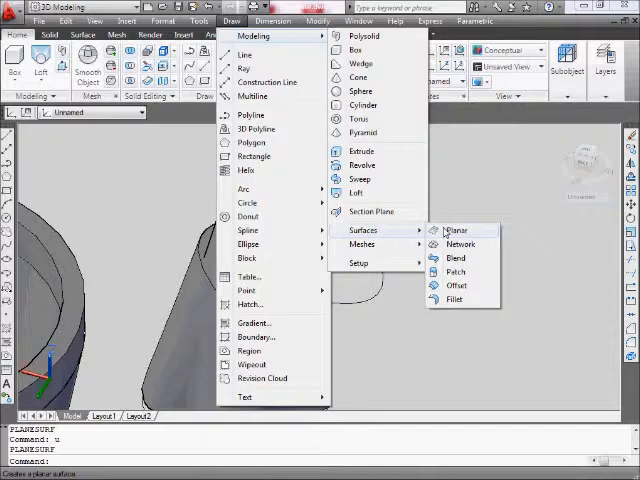
left_click(456, 232)
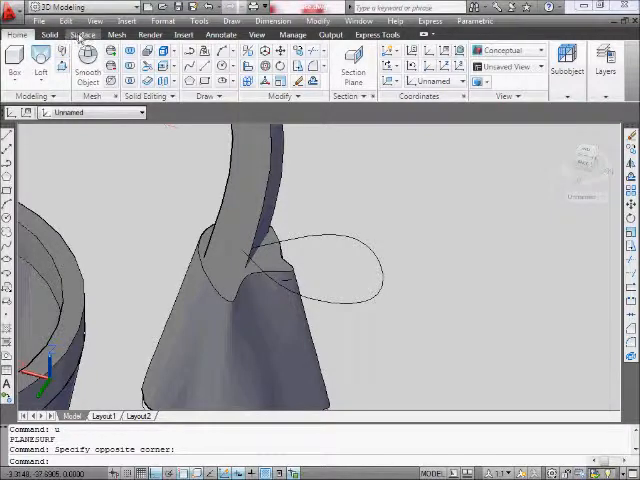
left_click(82, 34)
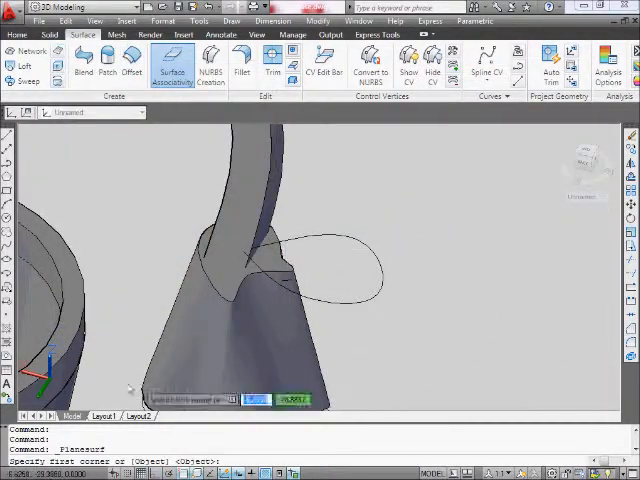
mouse_move(336, 238)
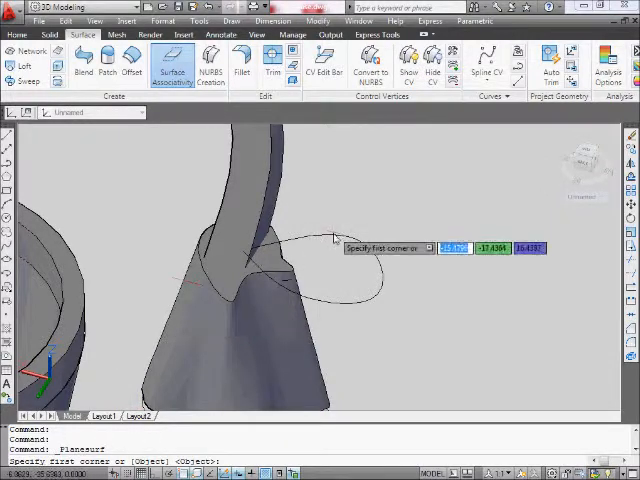
mouse_move(218, 224)
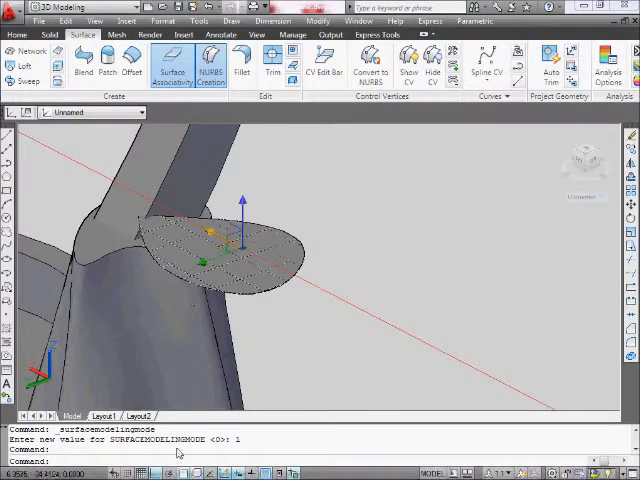
mouse_move(408, 68)
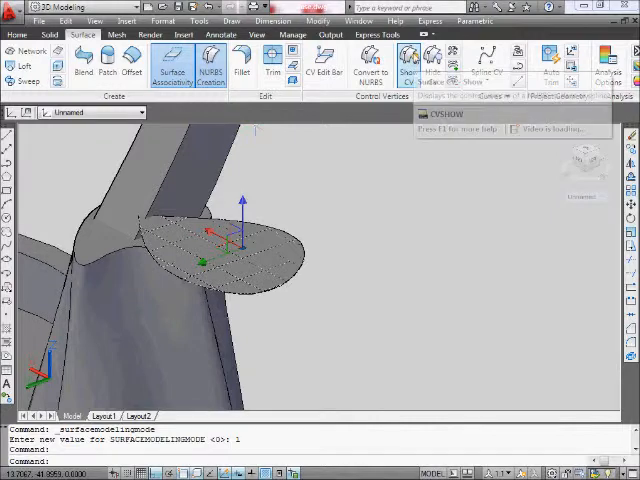
Try CV Show on the flat leaf surface and cancel it.
left_click(408, 64)
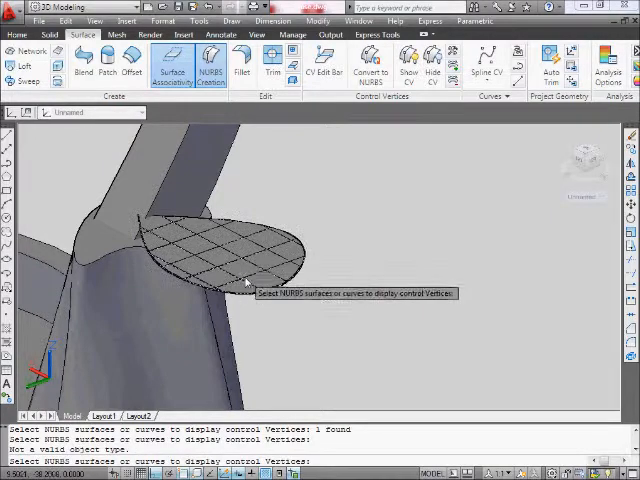
key("Escape")
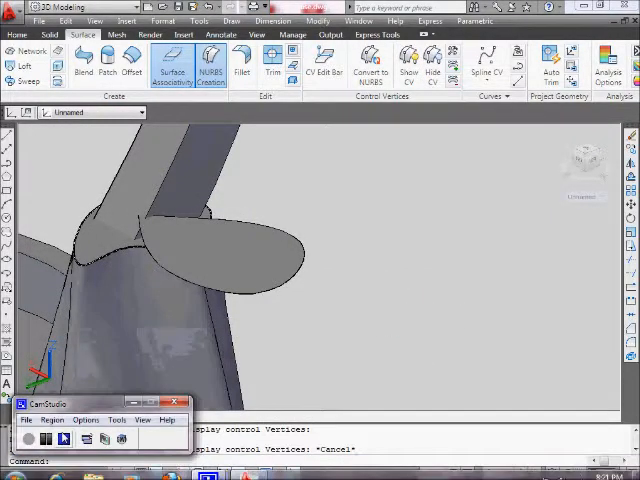
Select the leaf as Surface (NURBS) via selection cycling and display its control vertex frame.
left_click(408, 64)
type("u")
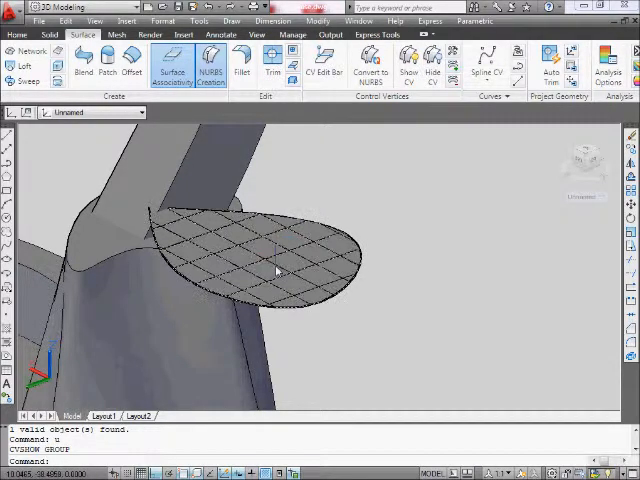
left_click(276, 270)
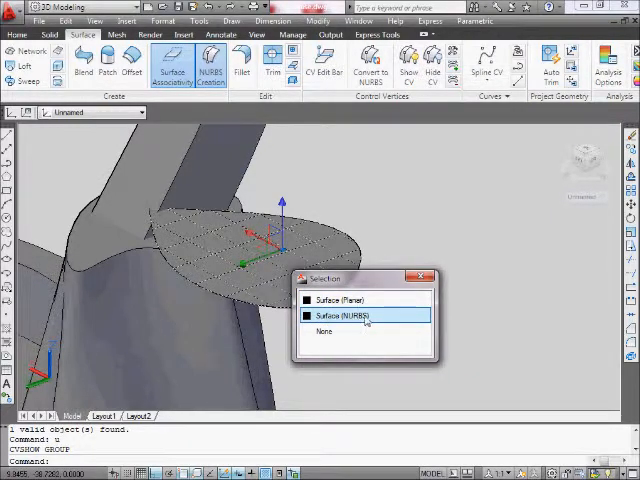
left_click(344, 316)
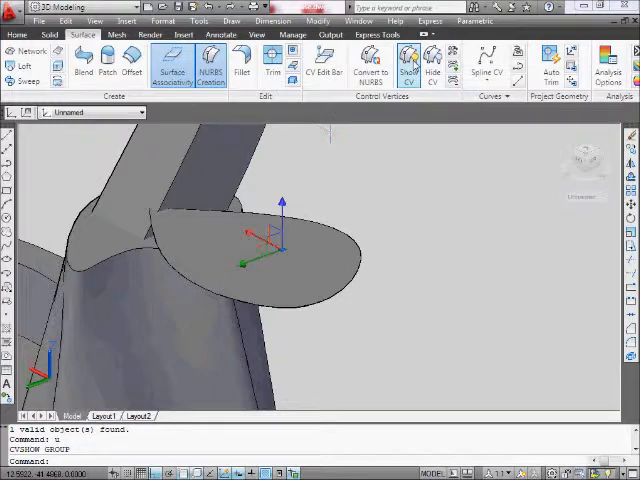
left_click(408, 72)
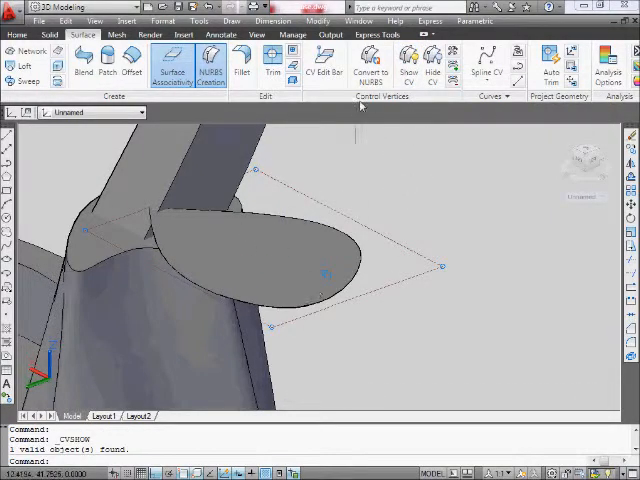
mouse_move(408, 60)
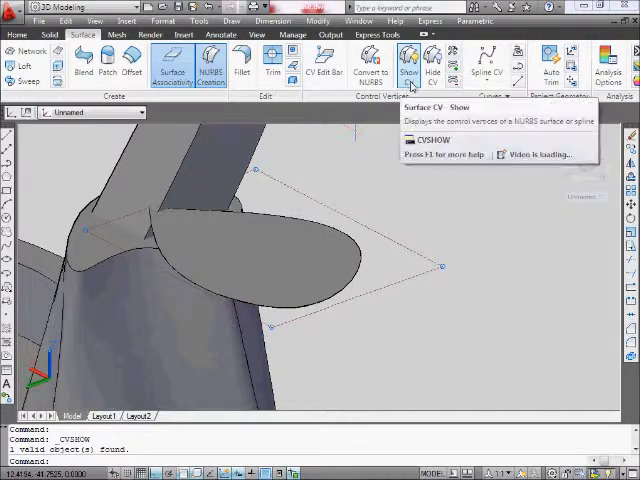
mouse_move(380, 104)
type("u")
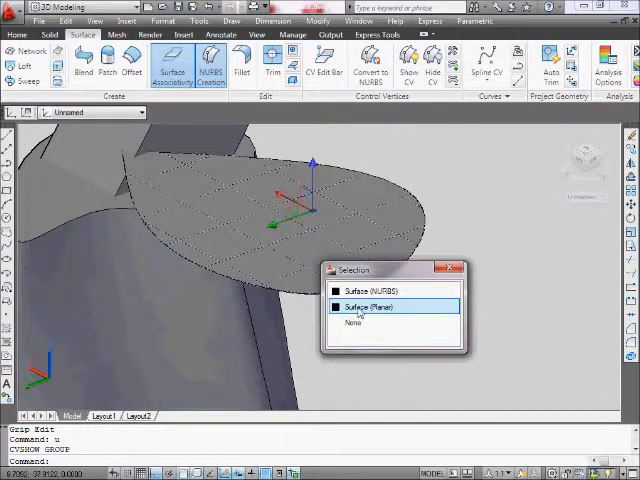
Show the leaf surface's control vertices and drag one to bend the blade downward.
left_click(370, 306)
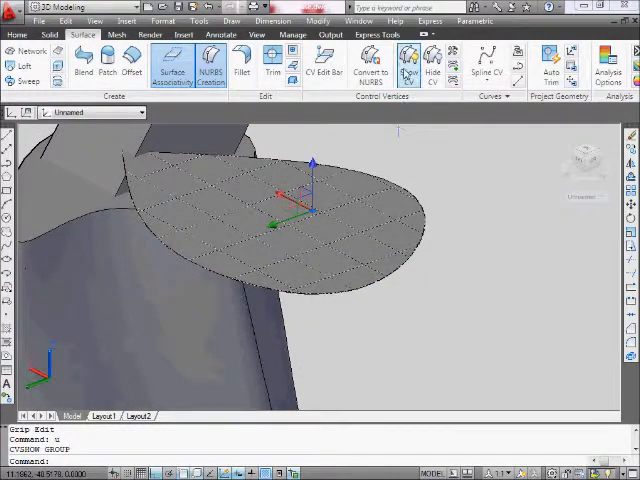
left_click(432, 64)
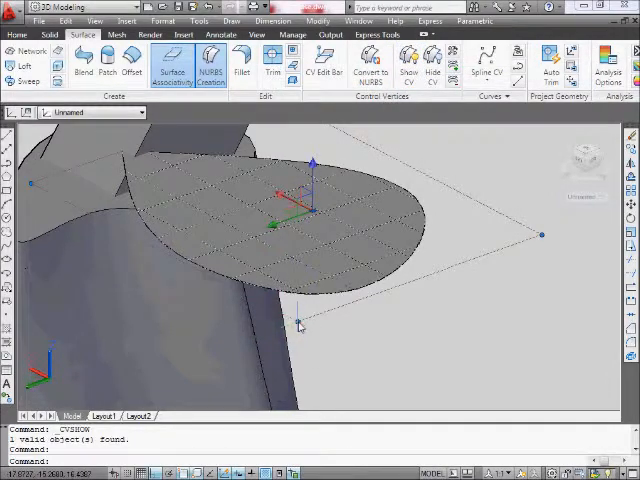
left_click(298, 324)
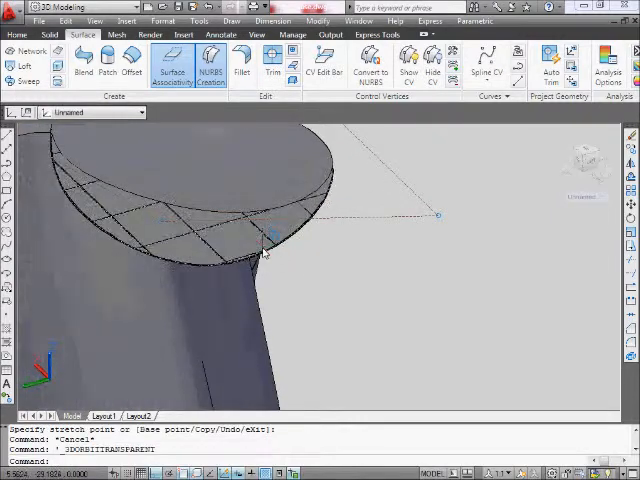
left_click(264, 236)
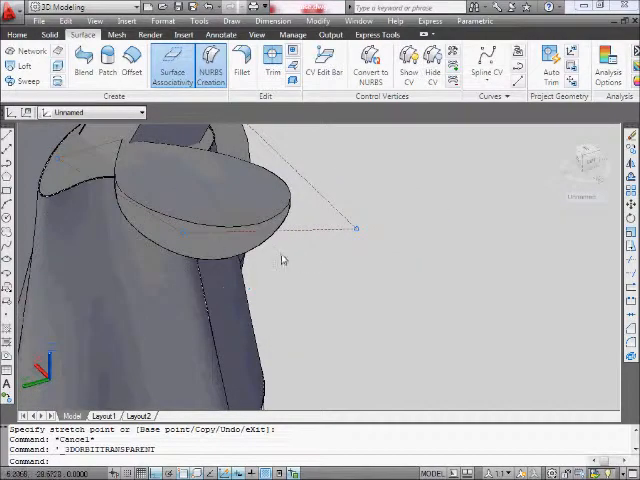
left_click_drag(284, 260, 256, 158)
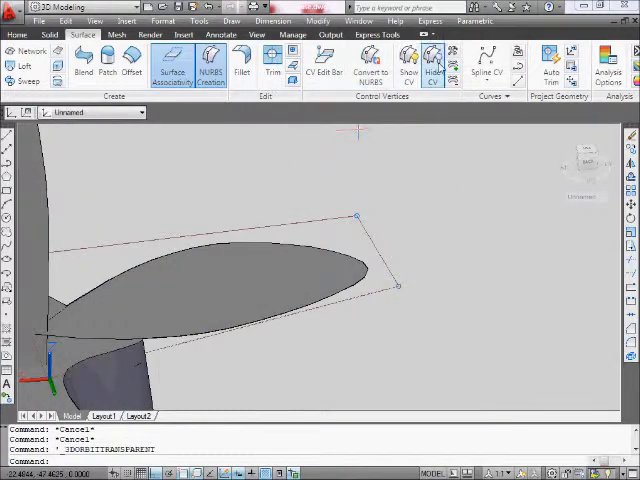
Reshape the leaf further via its CVs, then convert the surface to NURBS with CVs shown.
left_click(432, 62)
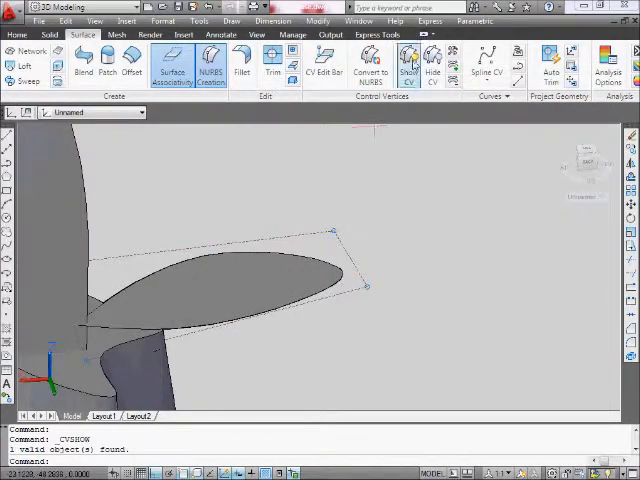
left_click(432, 66)
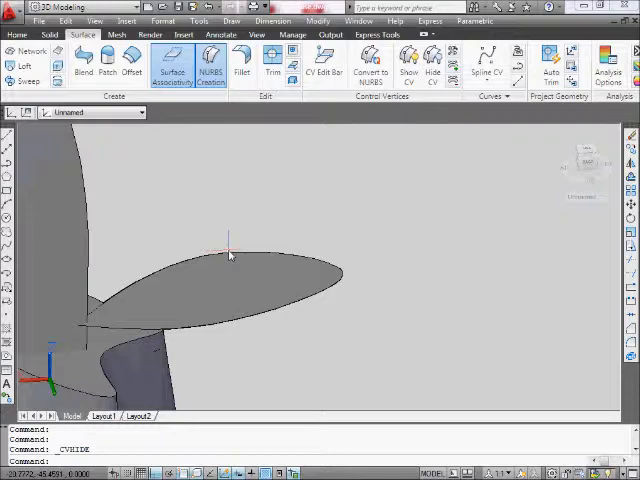
mouse_move(300, 188)
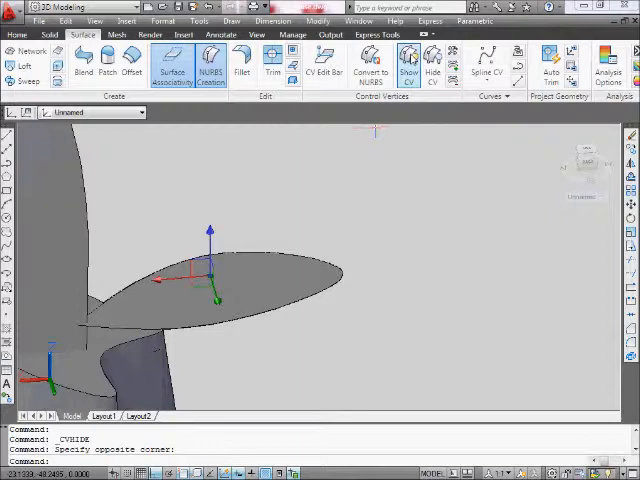
mouse_move(408, 62)
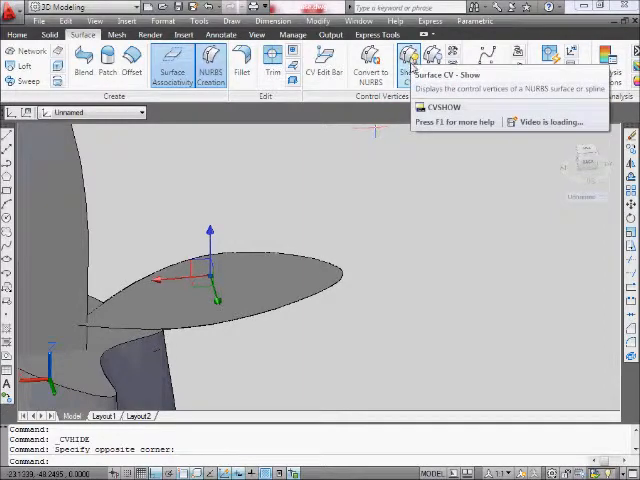
left_click(406, 62)
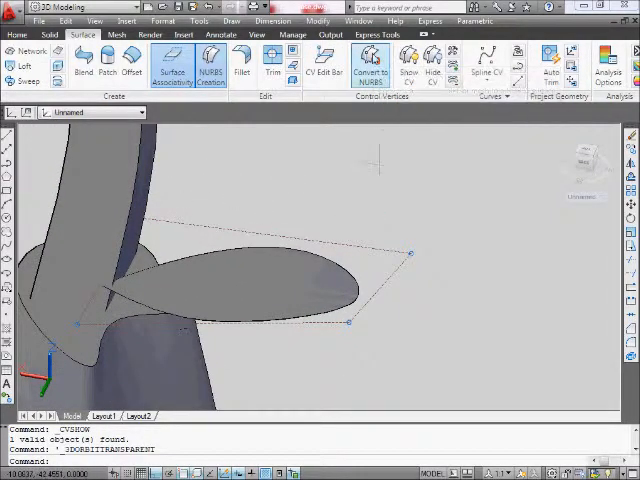
mouse_move(370, 60)
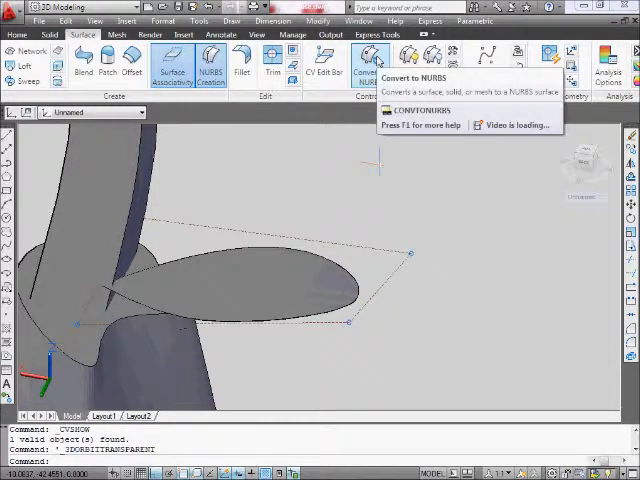
mouse_move(370, 60)
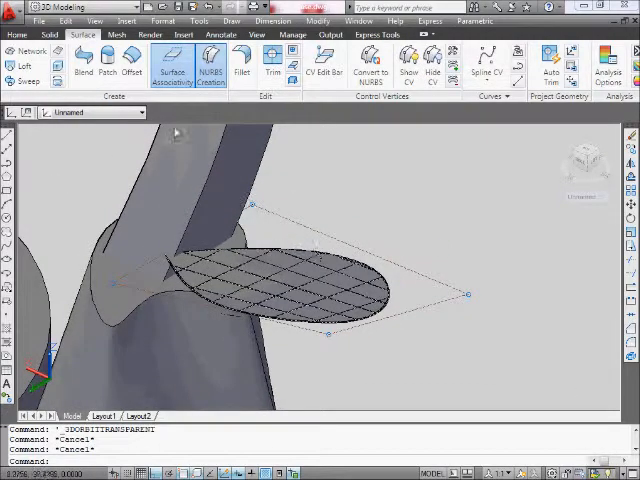
left_click(432, 72)
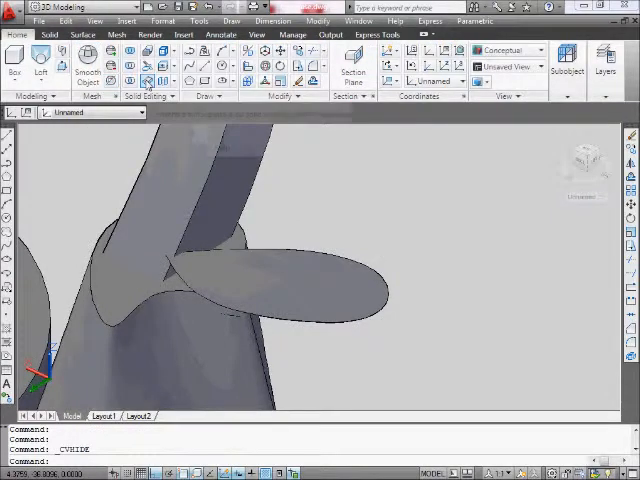
Thicken the petal surface into a 0.125-unit solid and orbit to check its edge.
left_click(290, 280)
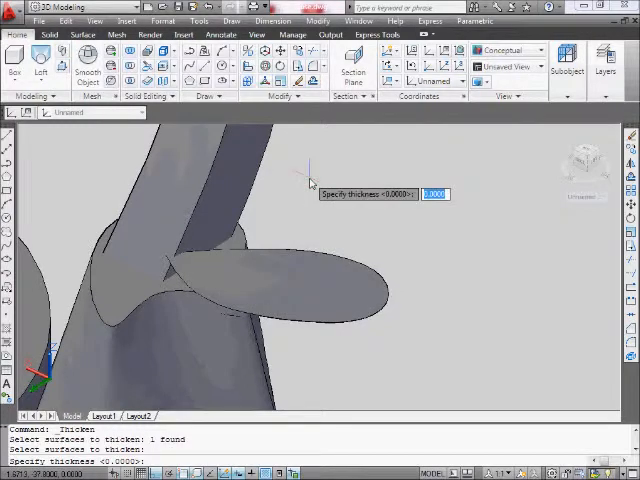
type("125")
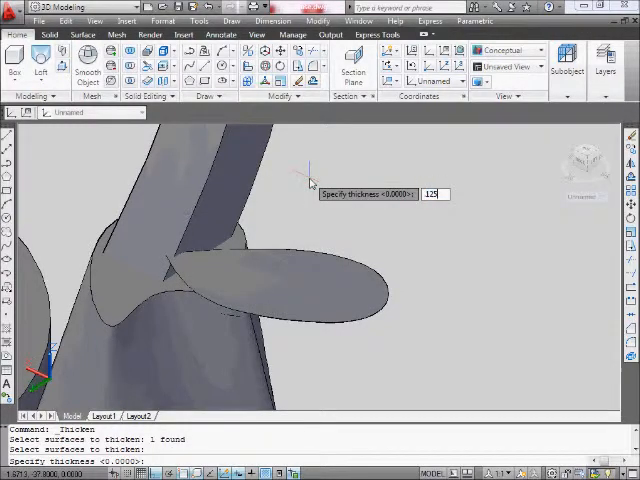
key("Return")
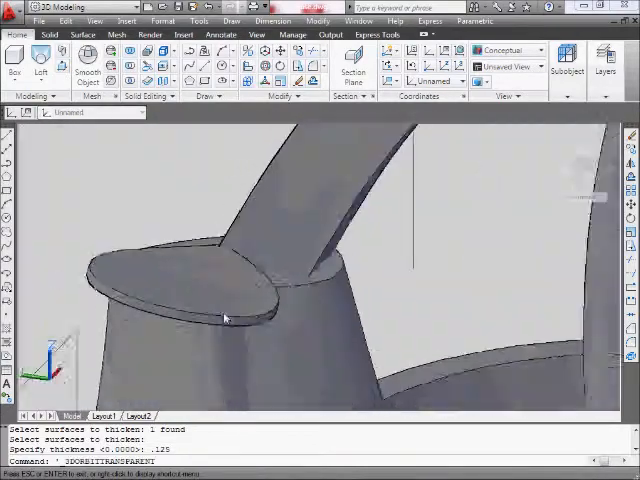
left_click_drag(224, 318, 378, 314)
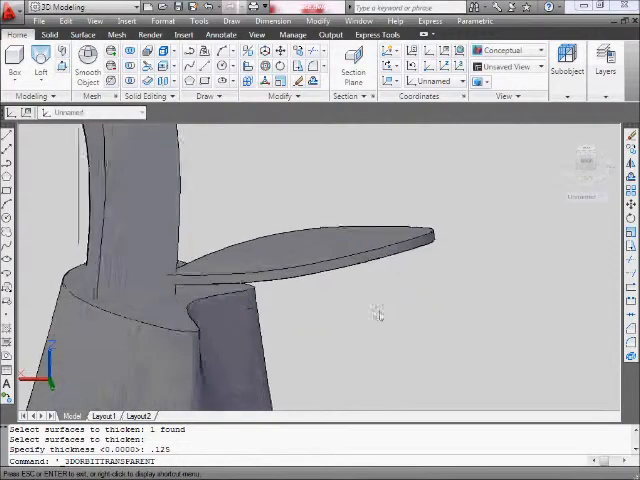
left_click_drag(378, 314, 284, 312)
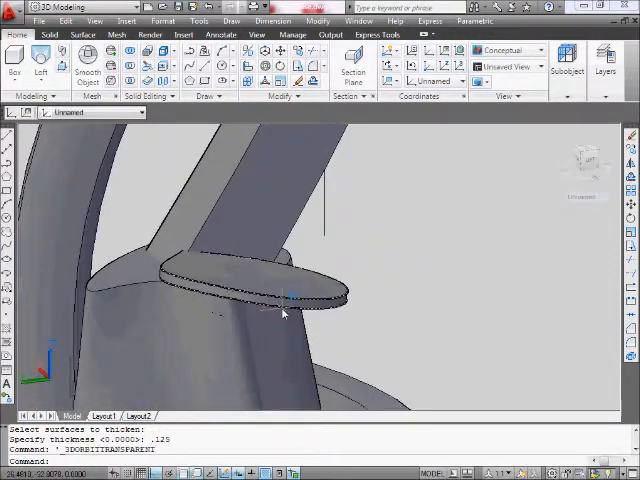
mouse_move(284, 312)
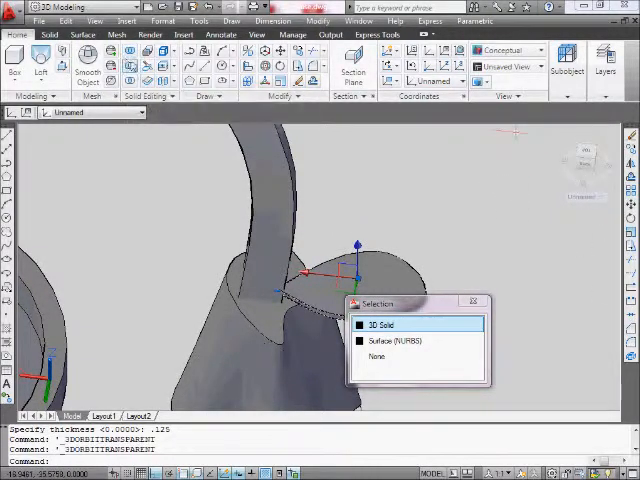
Start a polar array of the petal solid around the top of the stem.
left_click(384, 324)
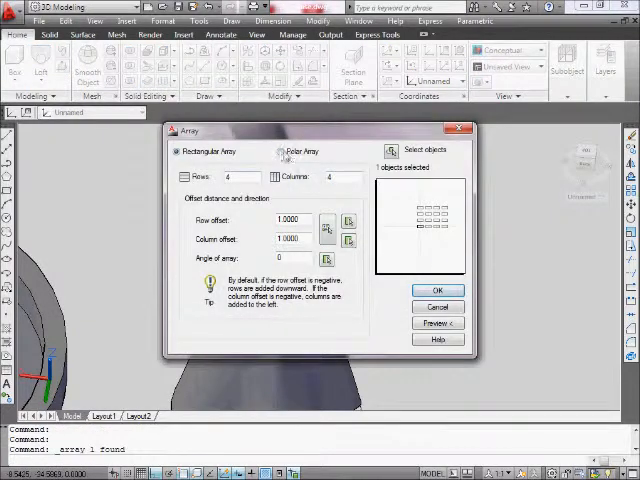
left_click(280, 152)
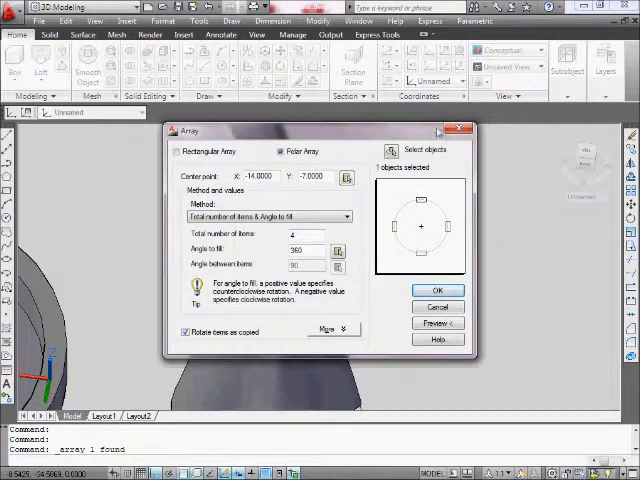
left_click(436, 290)
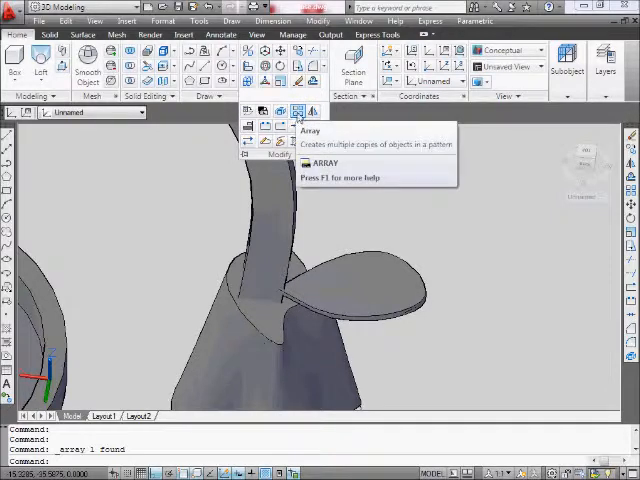
left_click(300, 112)
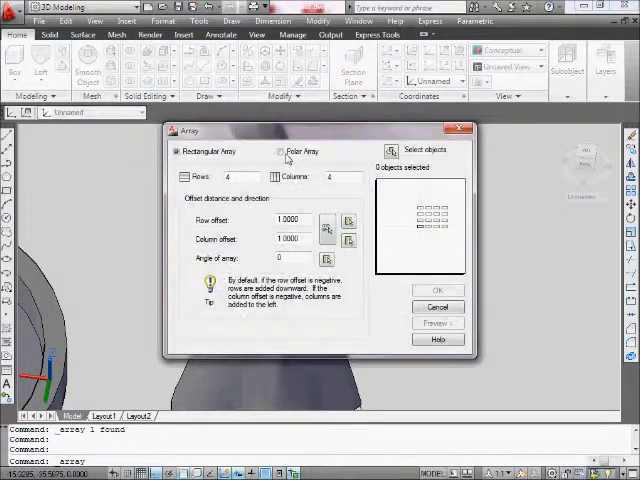
left_click(280, 152)
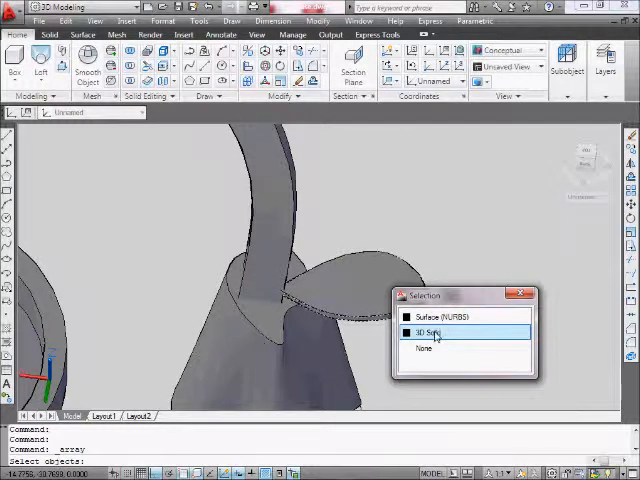
Preview the ring of petal copies and accept the flower-head arrangement.
left_click(428, 332)
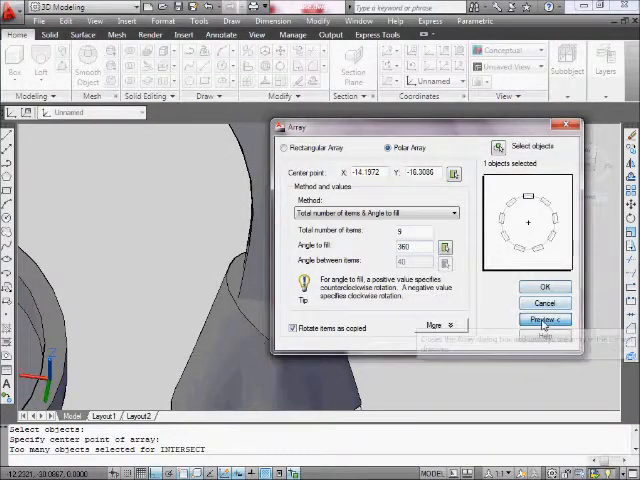
left_click(544, 320)
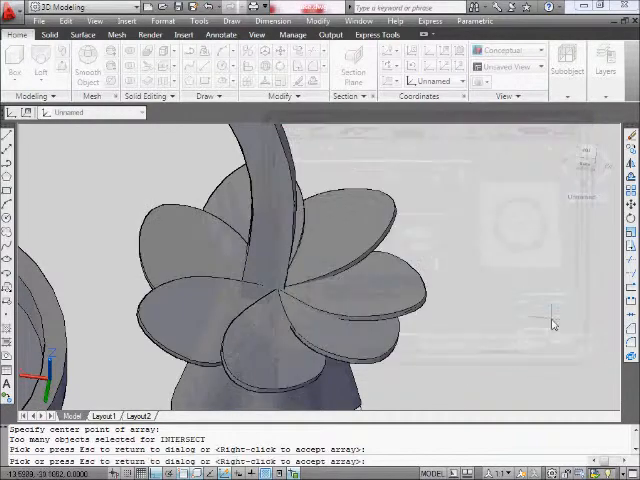
mouse_move(356, 244)
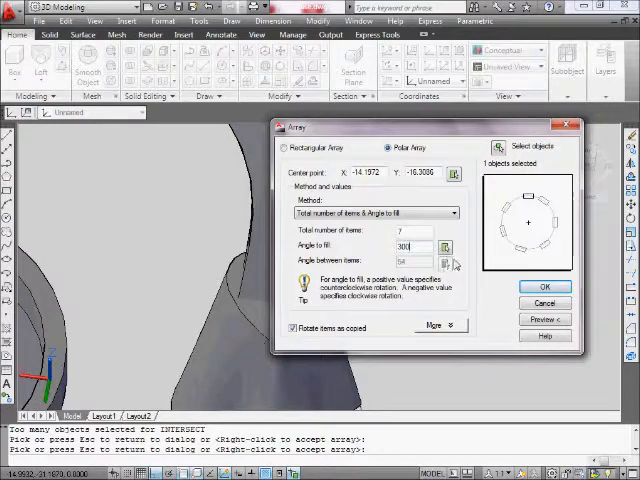
left_click(544, 320)
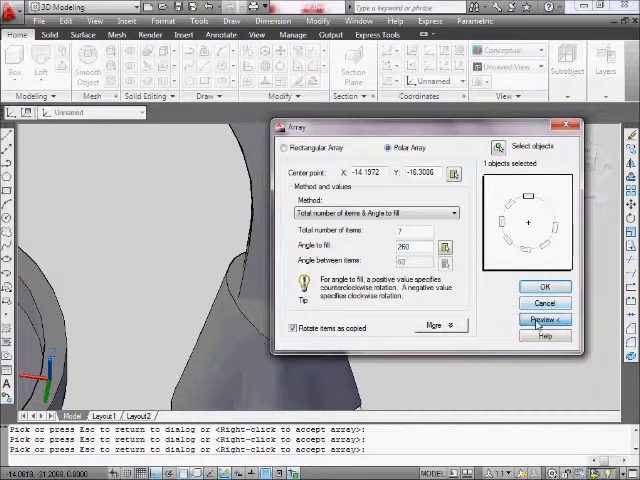
left_click(544, 320)
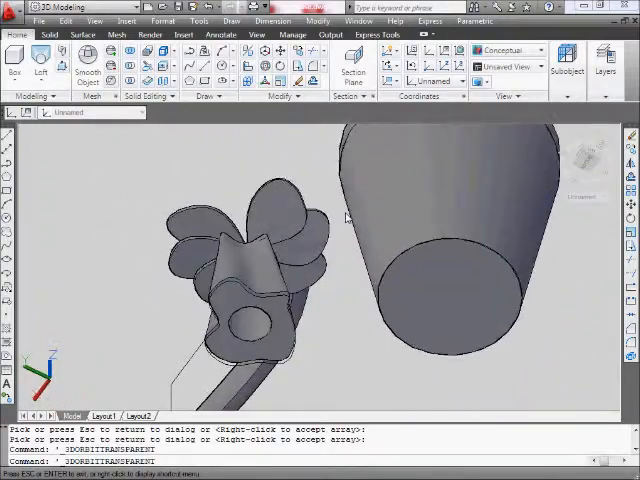
left_click_drag(344, 218, 376, 316)
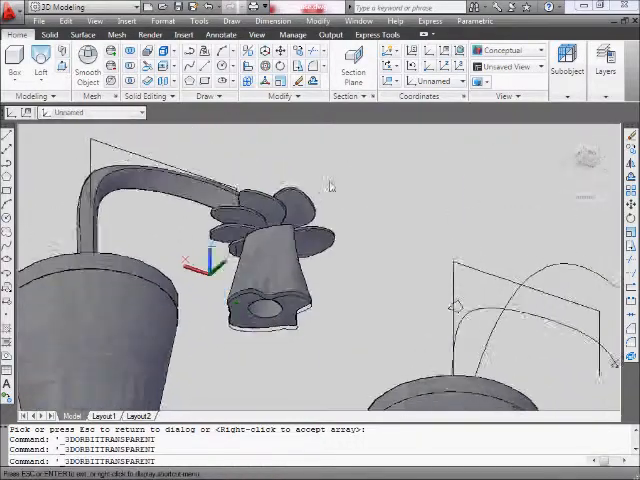
left_click_drag(330, 184, 300, 270)
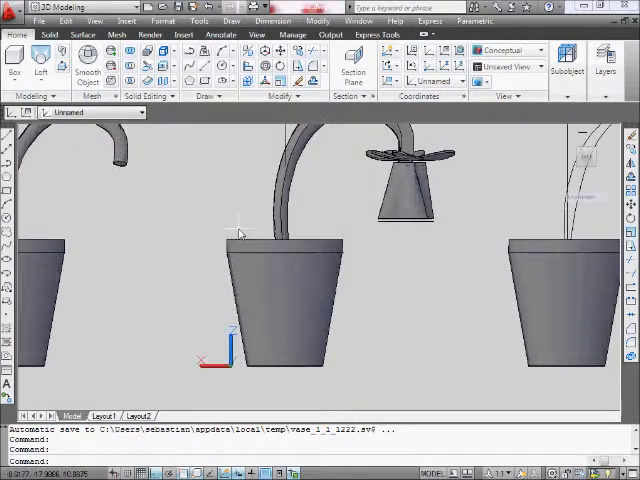
Draw a wavy spline across the pot's top for the rippled soil surface.
left_click(40, 20)
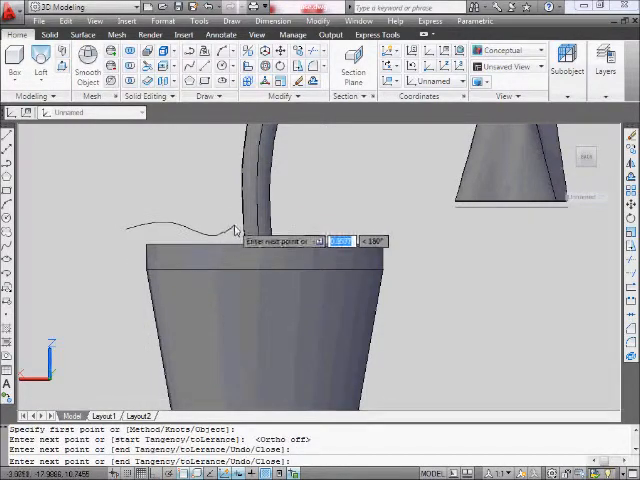
left_click(380, 250)
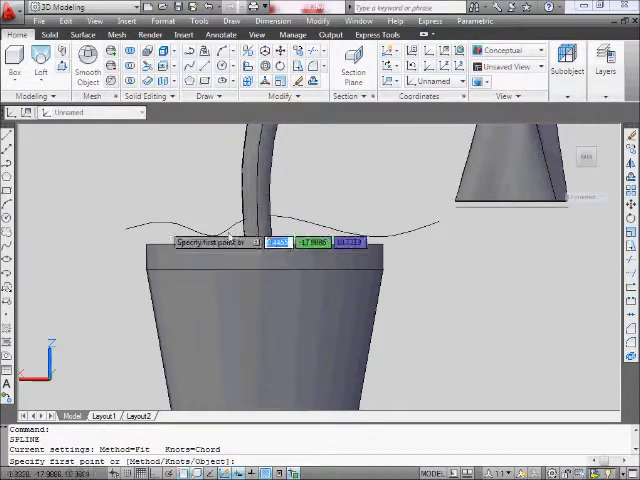
mouse_move(178, 160)
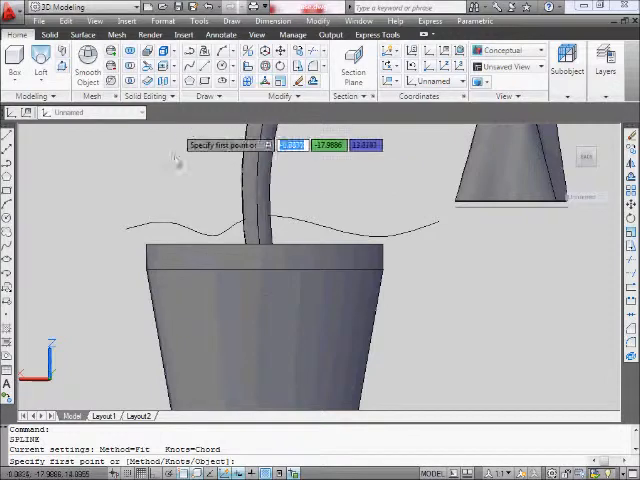
key("Escape")
type("m")
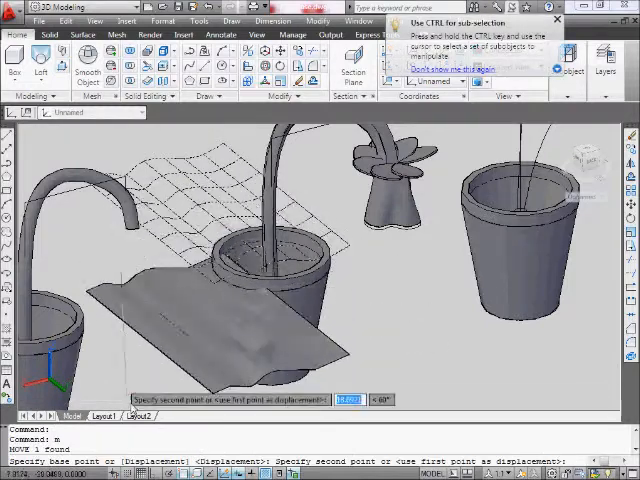
mouse_move(156, 318)
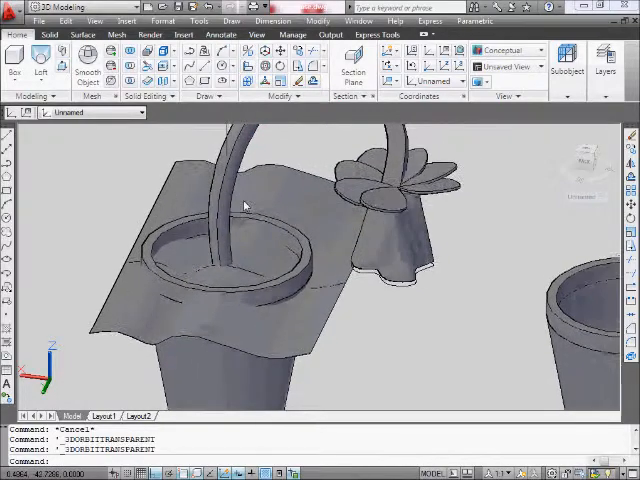
Start SURFTRIM and select the draped cloth surface at the pot rim.
left_click(232, 20)
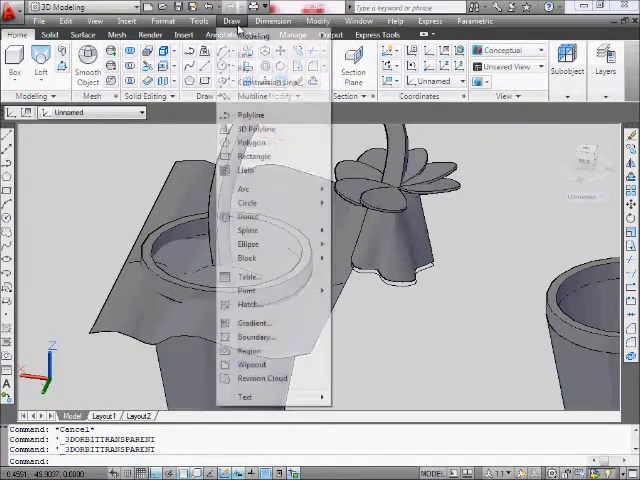
mouse_move(252, 36)
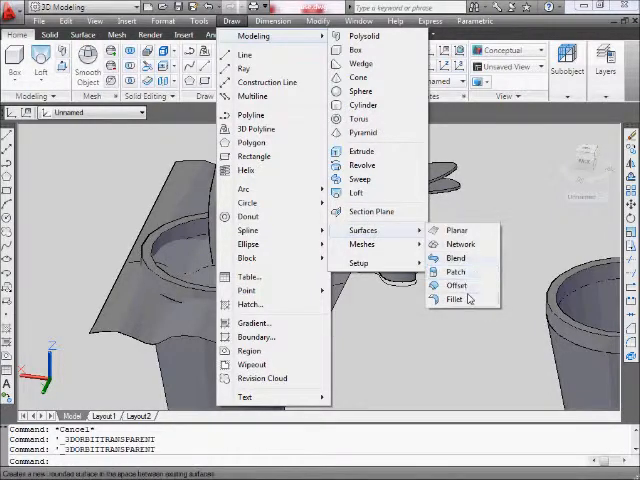
mouse_move(456, 272)
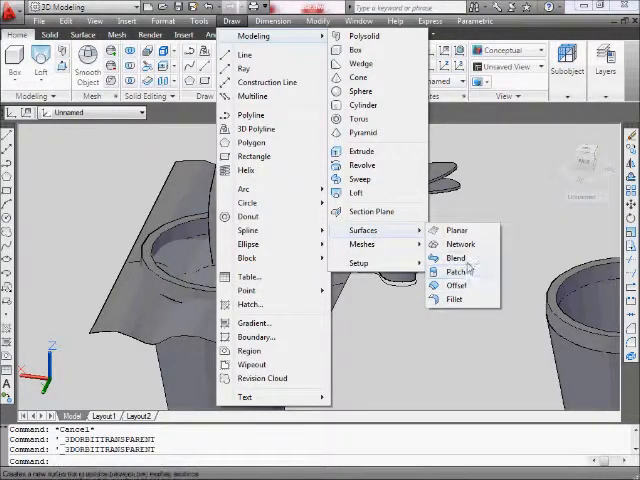
mouse_move(362, 244)
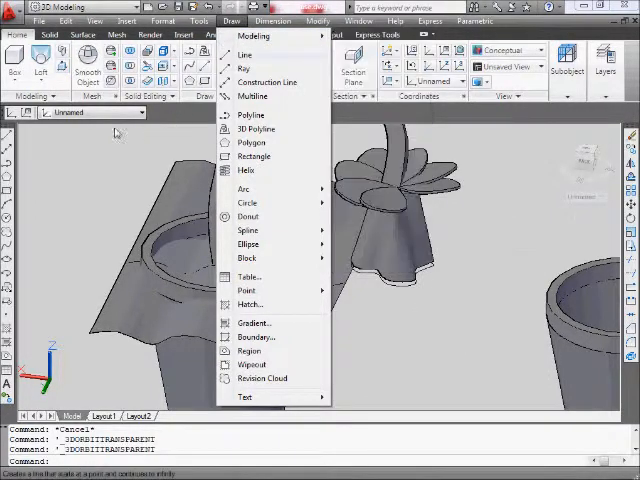
left_click(84, 34)
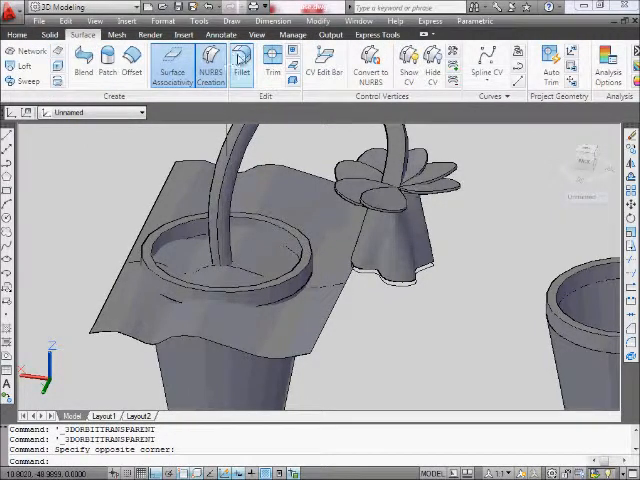
mouse_move(272, 64)
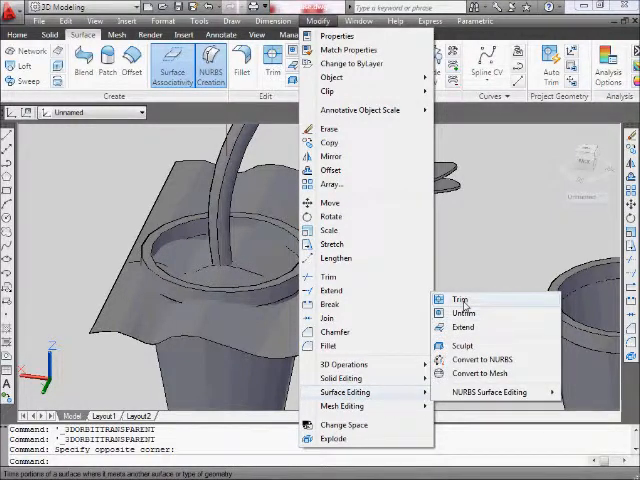
mouse_move(464, 312)
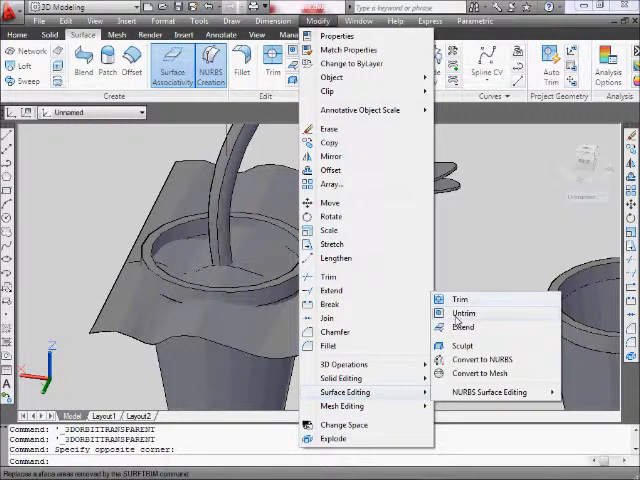
left_click(460, 300)
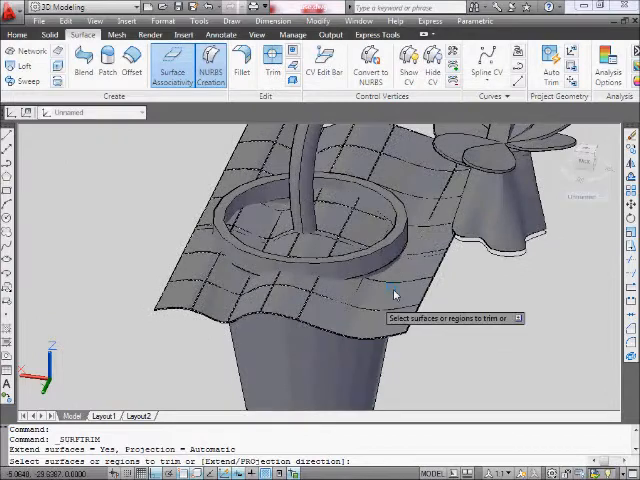
left_click(364, 296)
type("u")
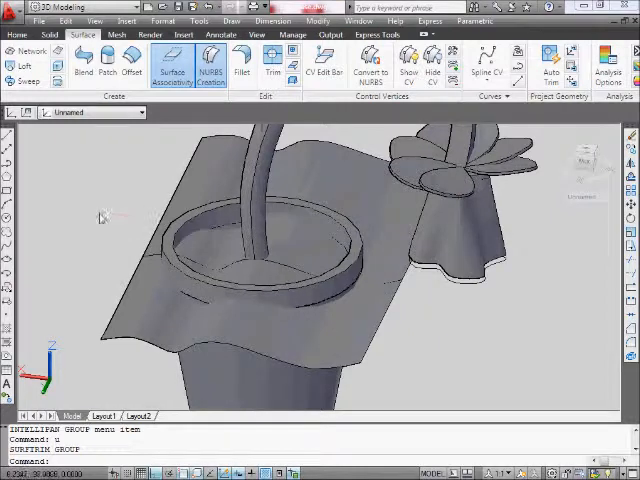
Attempt Extract Edges on the pot's 3D solid from the Home Modify tools.
left_click(16, 34)
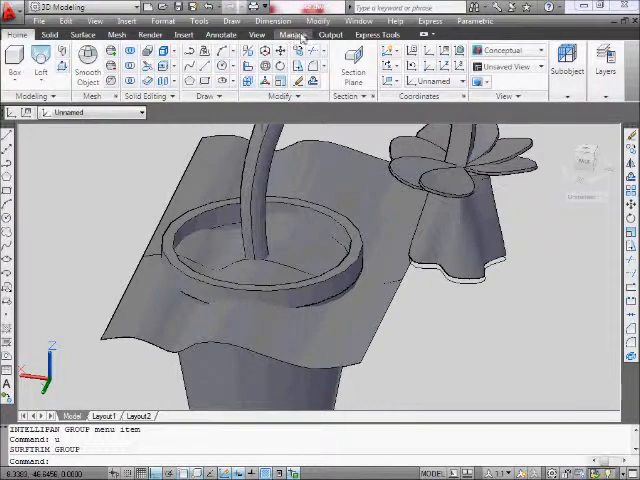
left_click(320, 20)
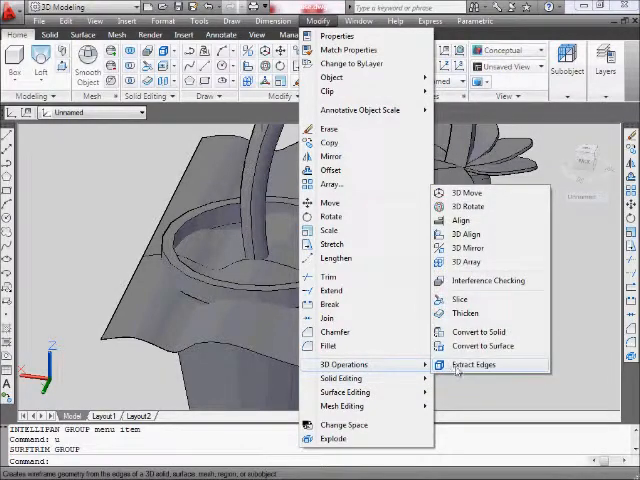
left_click(474, 364)
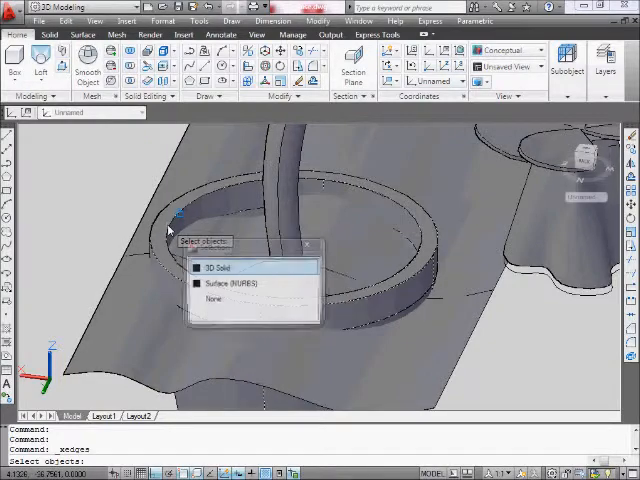
left_click(216, 268)
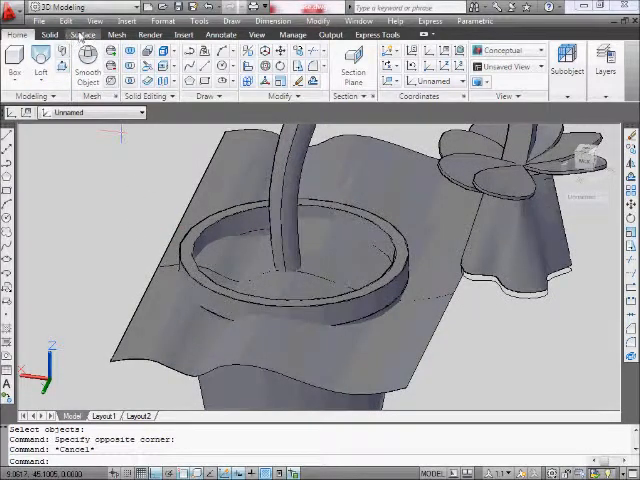
Return to the Surface ribbon tools to inspect the pot rim.
left_click(82, 34)
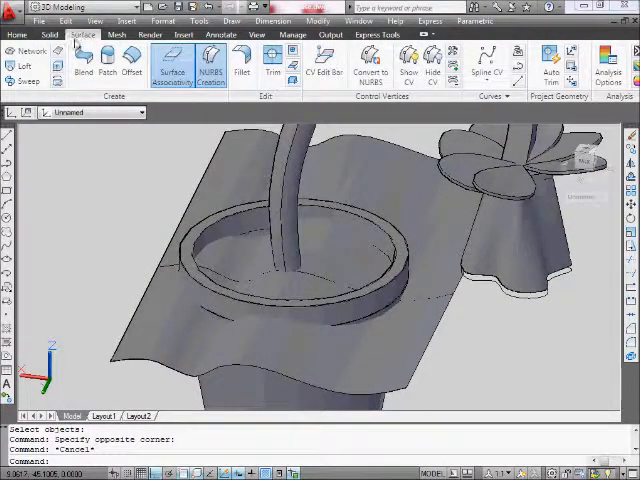
mouse_move(60, 70)
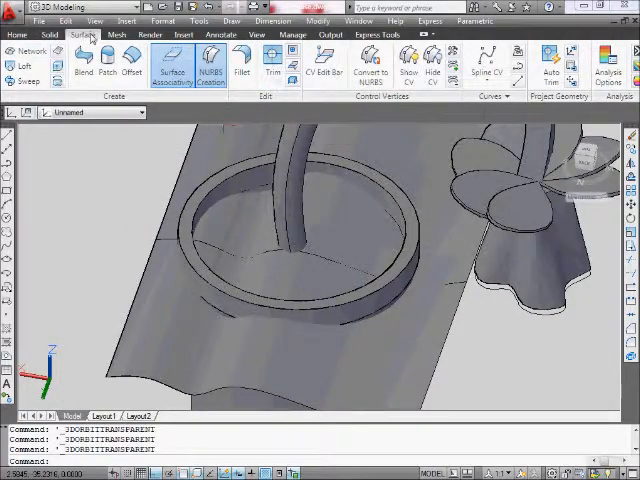
Start the surface Trim command looking down into the pot opening.
left_click(272, 64)
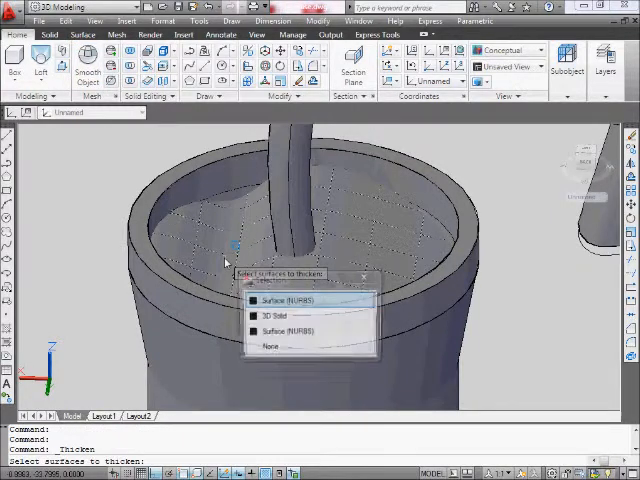
Pick the NURBS cloth surface to complete the trim at the pot's rim.
left_click(292, 300)
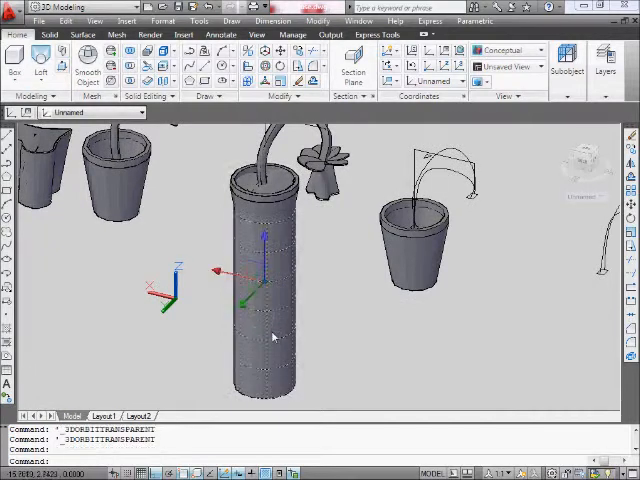
left_click(260, 336)
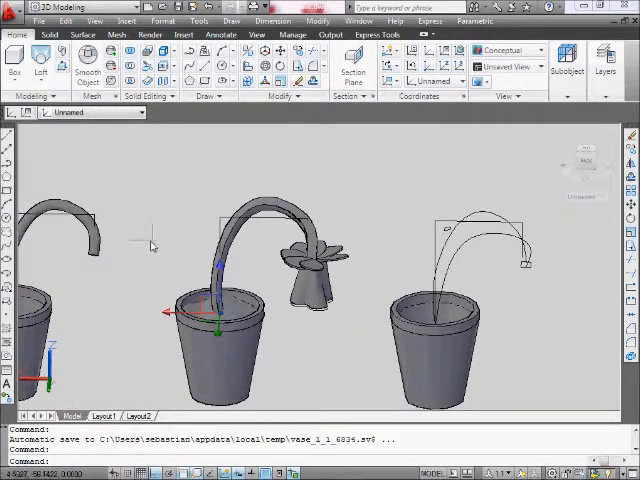
mouse_move(204, 136)
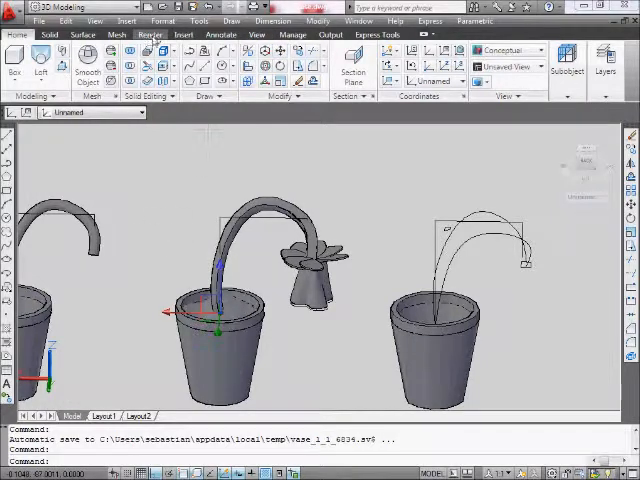
Place a point light at the flower's centre with default lighting off and name it flower.
left_click(150, 34)
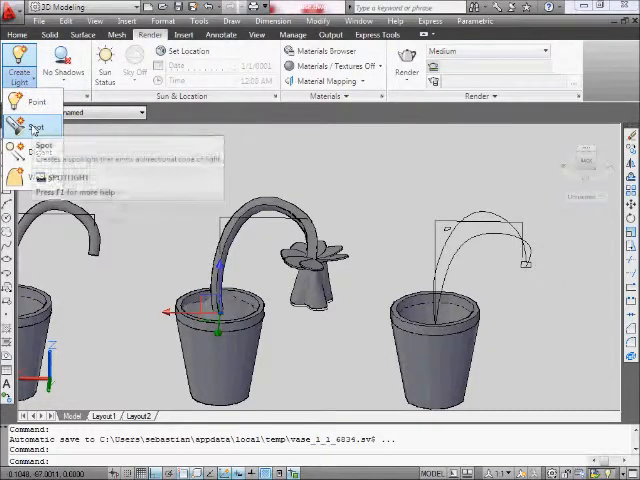
mouse_move(36, 102)
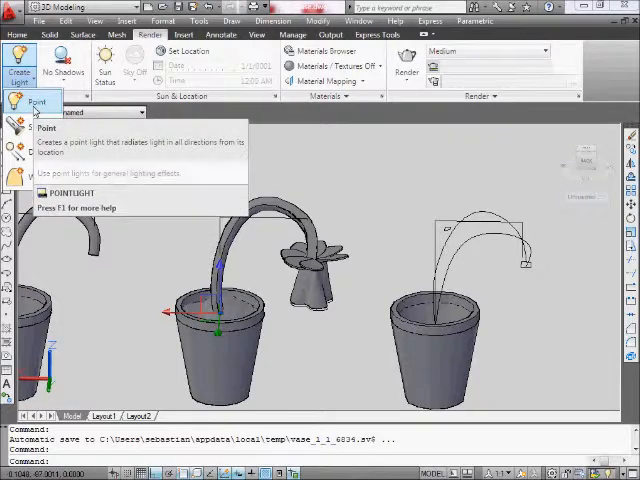
left_click(46, 102)
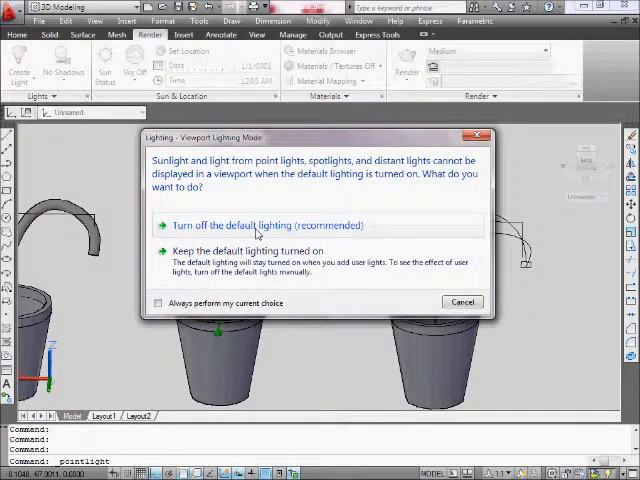
left_click(256, 224)
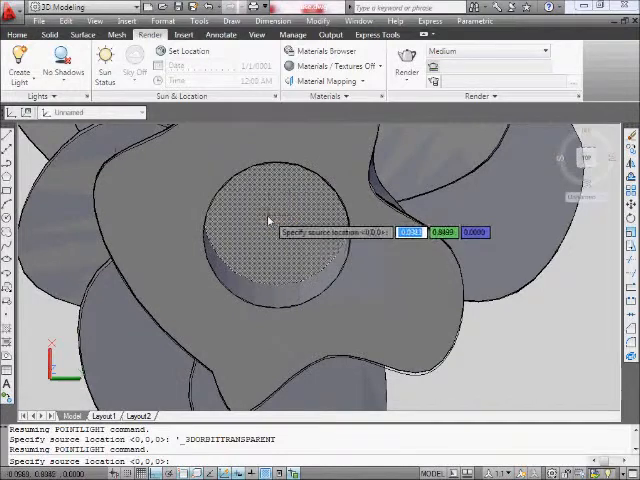
left_click(270, 220)
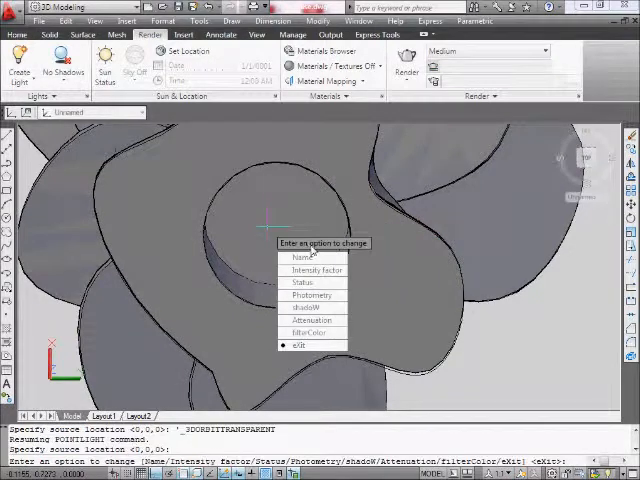
left_click(304, 256)
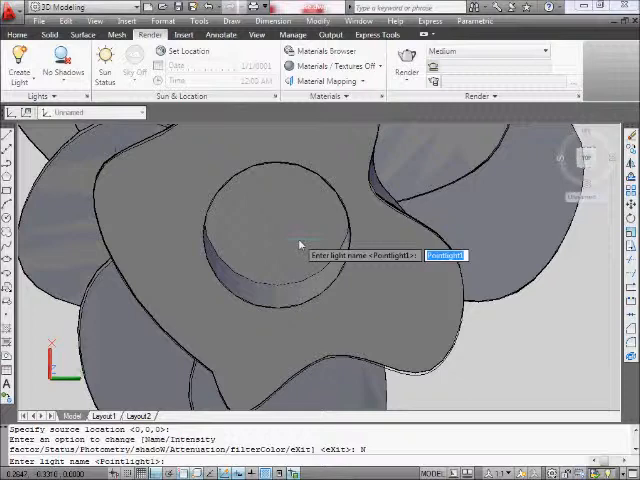
type("flowerlight")
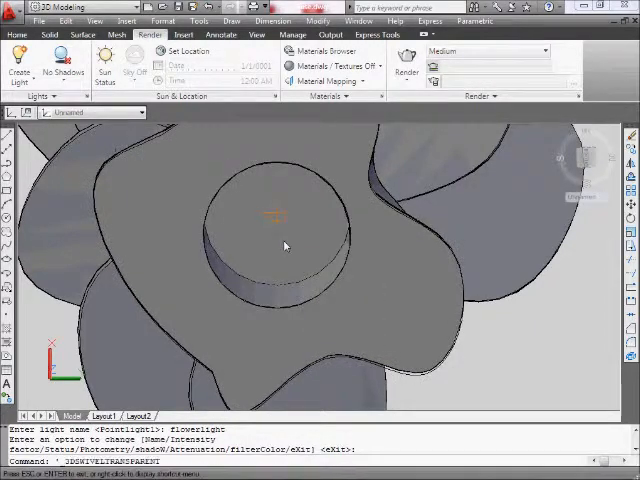
left_click_drag(284, 246, 270, 326)
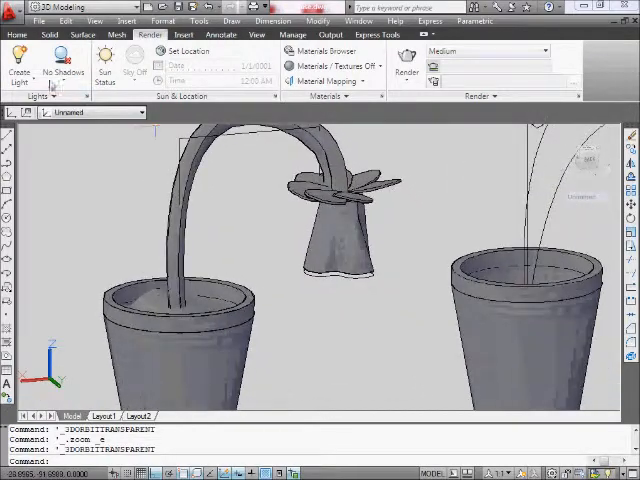
mouse_move(328, 50)
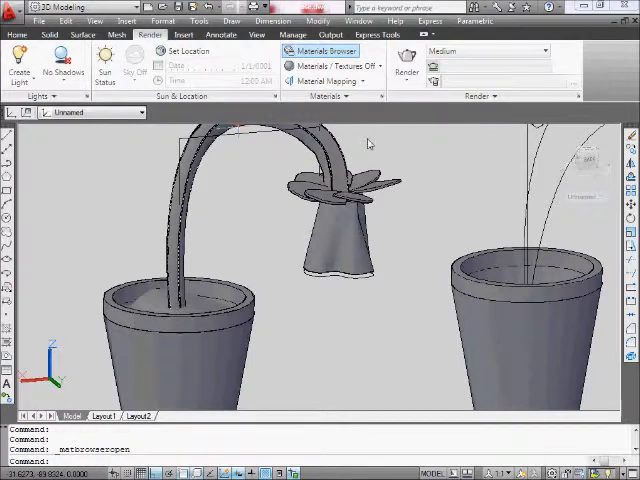
Browse the carpet, fabric, default, glazing and aluminum categories in the Materials Browser.
left_click(322, 50)
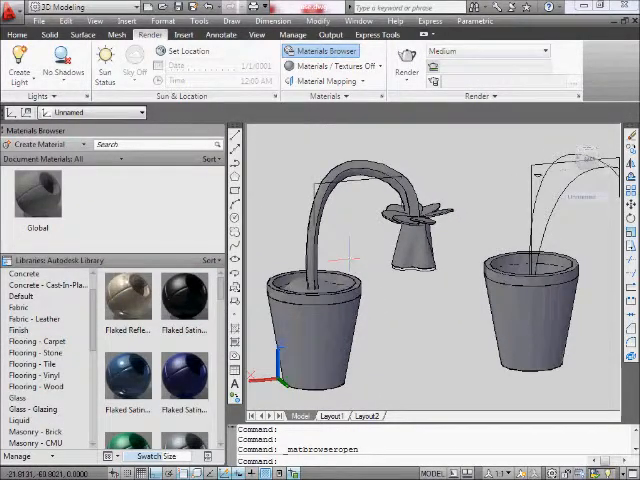
left_click(40, 340)
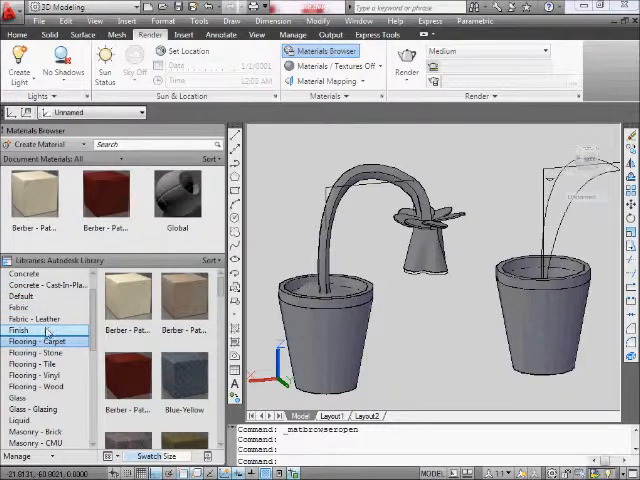
left_click(20, 330)
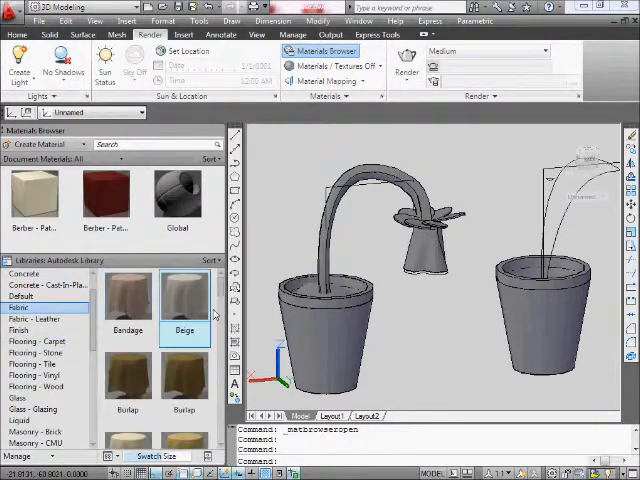
scroll("down", 3)
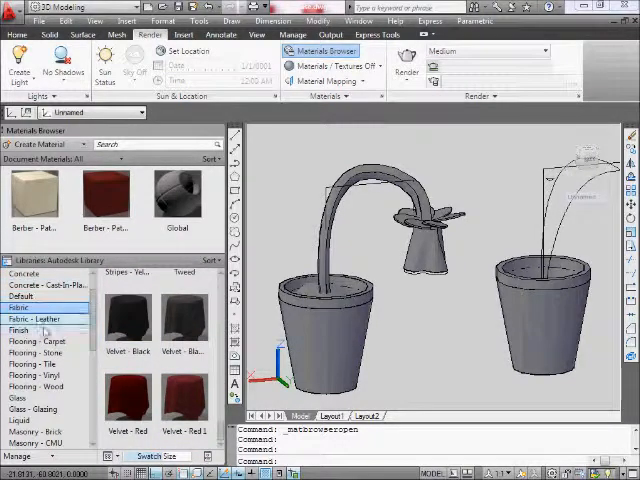
left_click(20, 296)
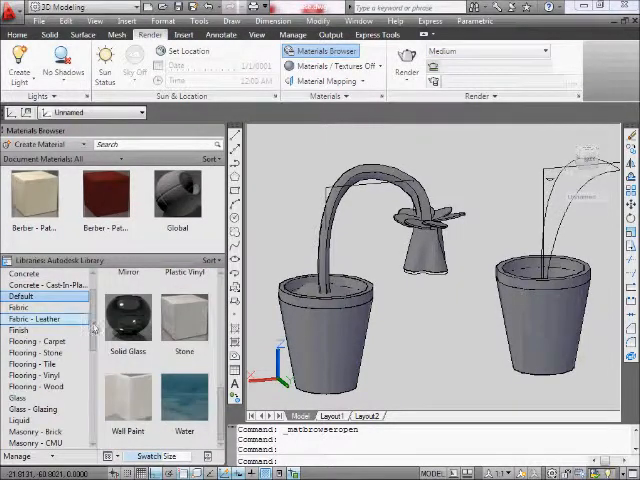
scroll("down", 3)
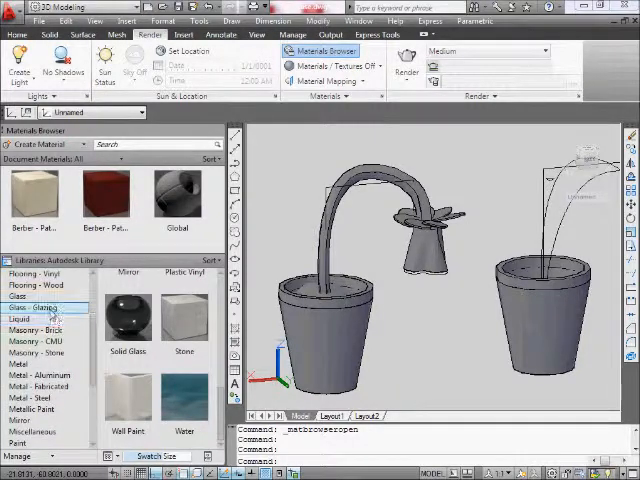
left_click(36, 308)
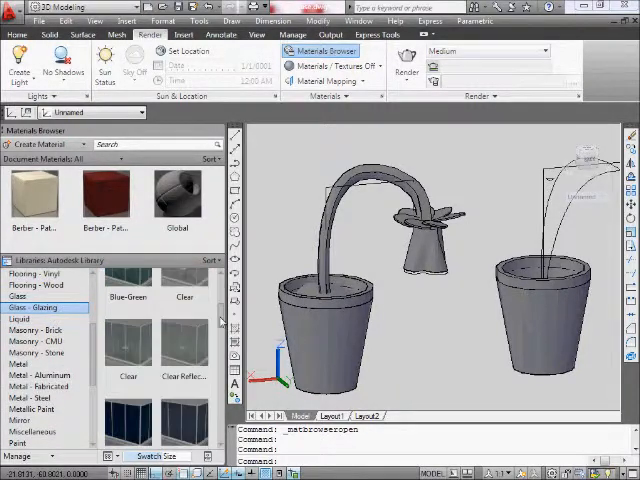
scroll("down", 3)
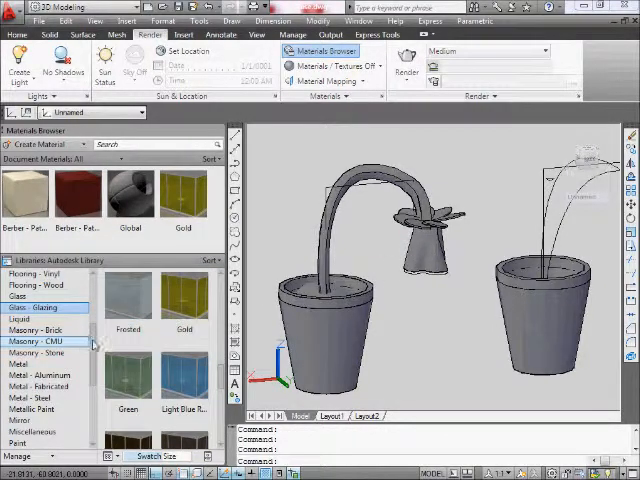
left_click(36, 352)
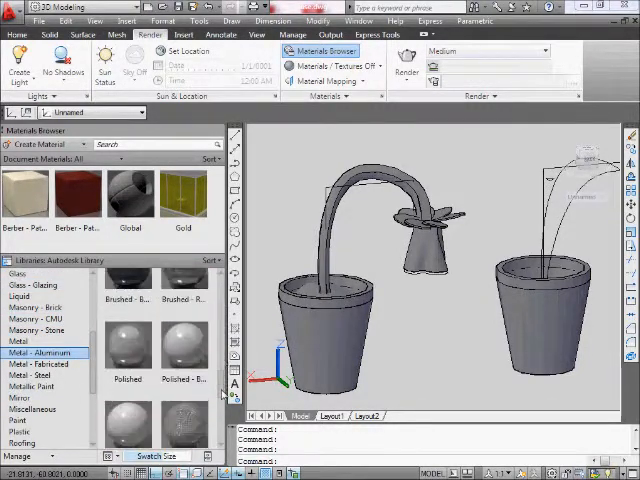
scroll("down", 3)
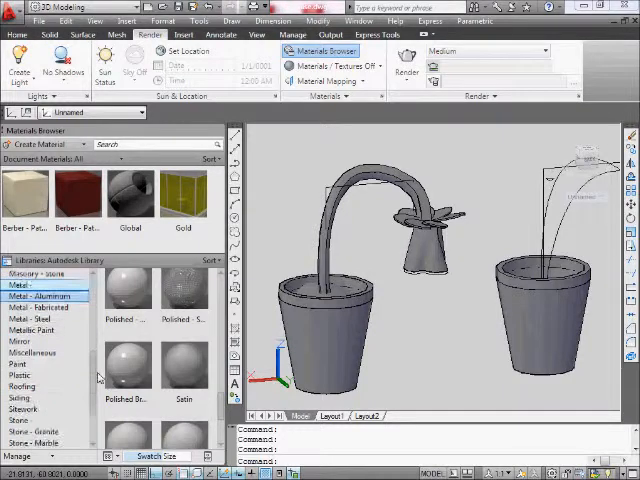
scroll("down", 3)
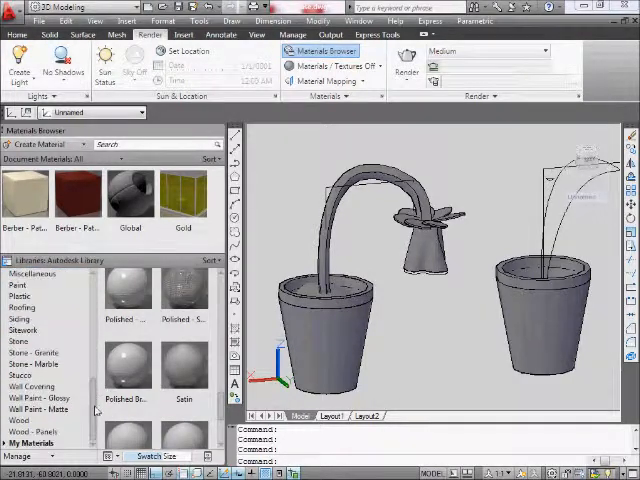
Look through the wood, paint and miscellaneous library materials, then close the browser.
left_click(18, 420)
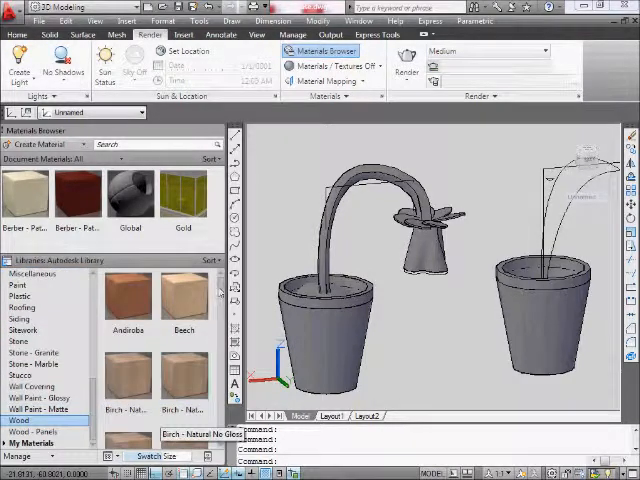
scroll("down", 3)
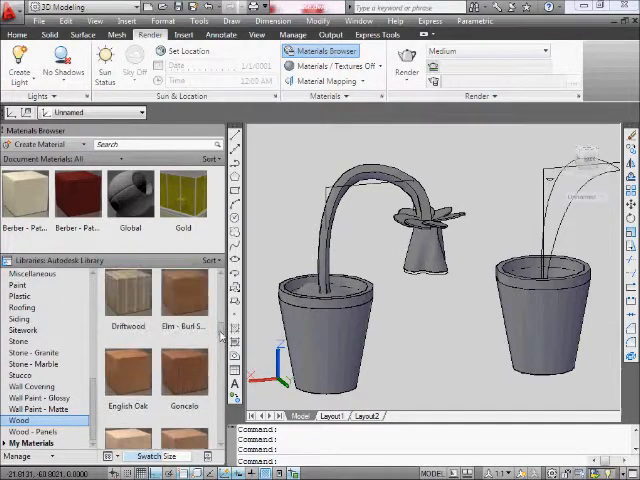
scroll("down", 3)
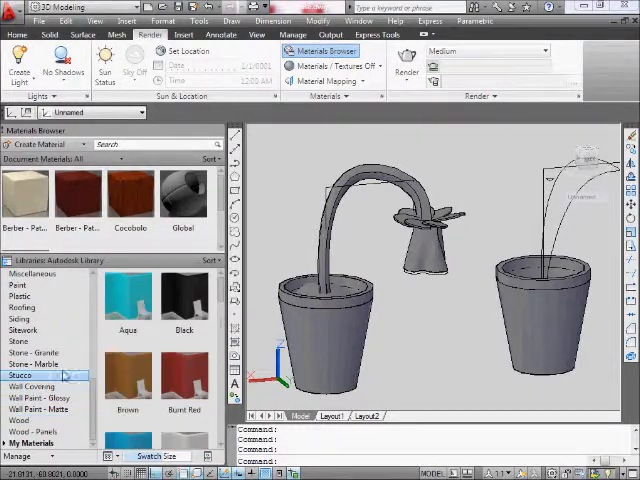
scroll("down", 3)
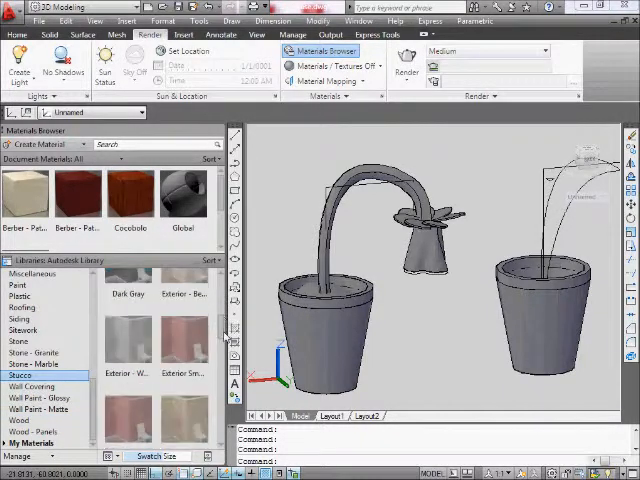
scroll("down", 3)
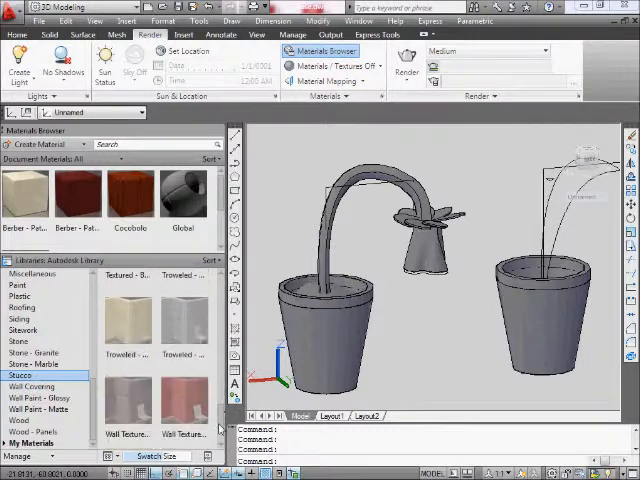
scroll("down", 3)
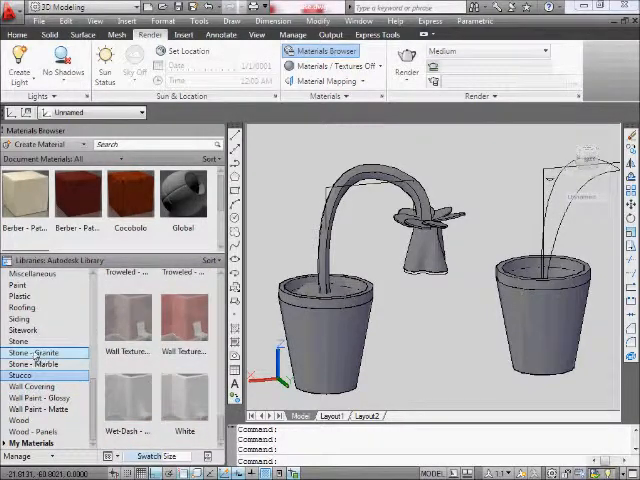
left_click(22, 308)
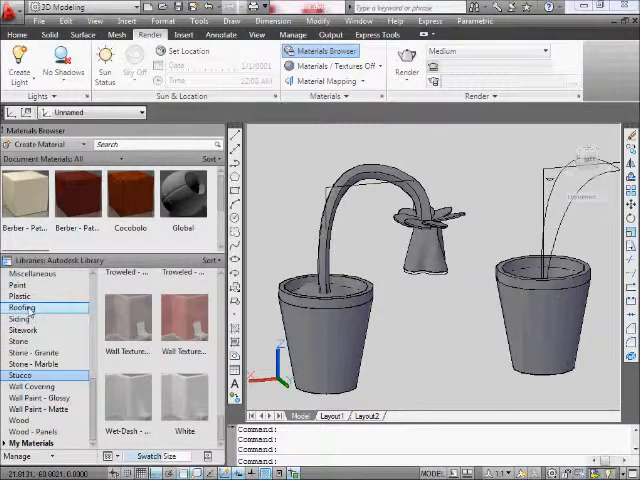
left_click(20, 284)
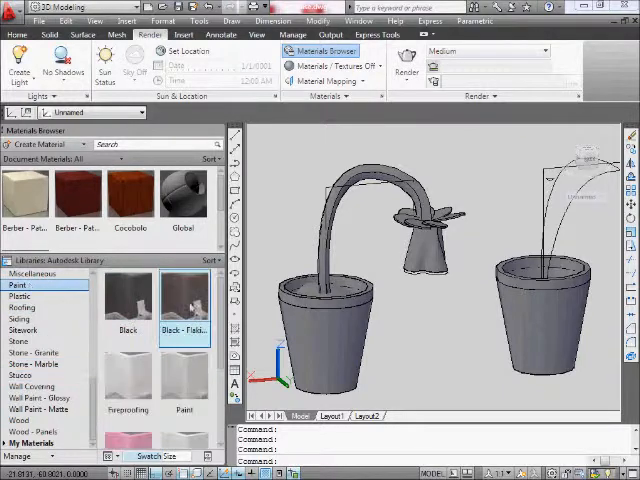
scroll("down", 3)
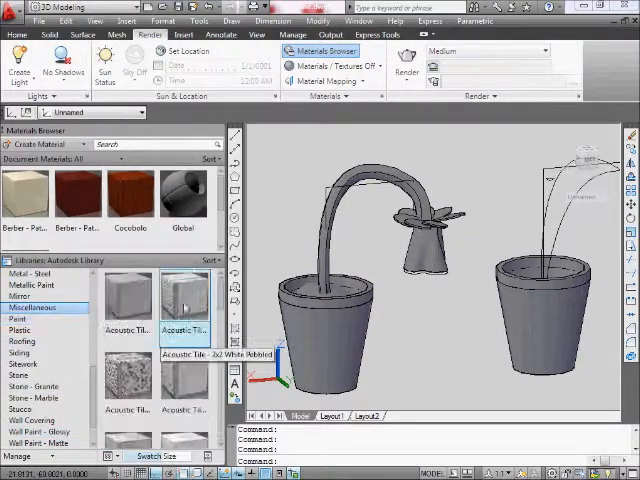
scroll("down", 3)
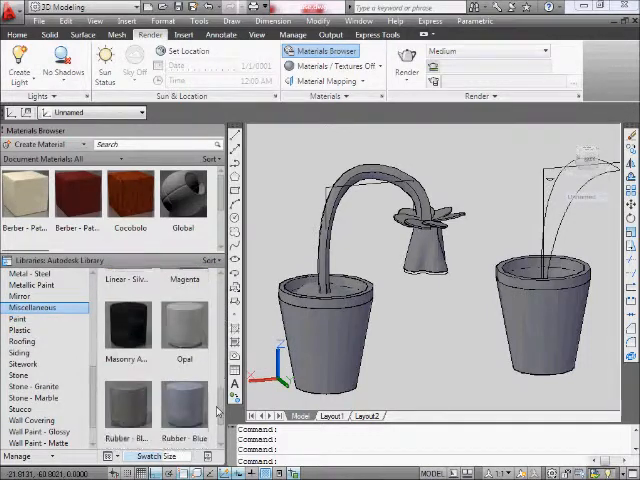
left_click(32, 284)
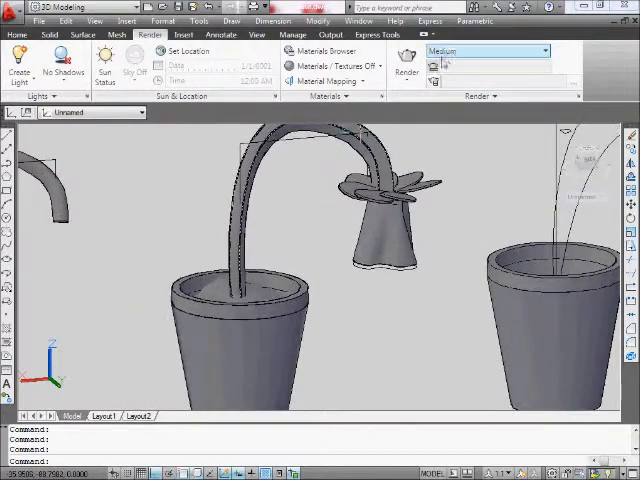
Render the current view of the potted flower at Medium quality.
left_click(406, 62)
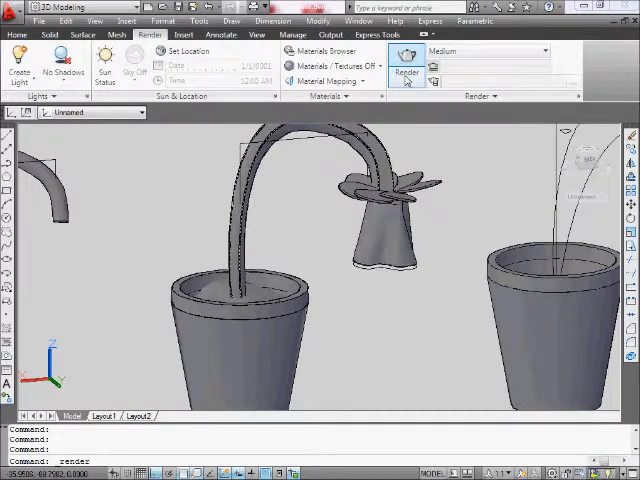
left_click(406, 60)
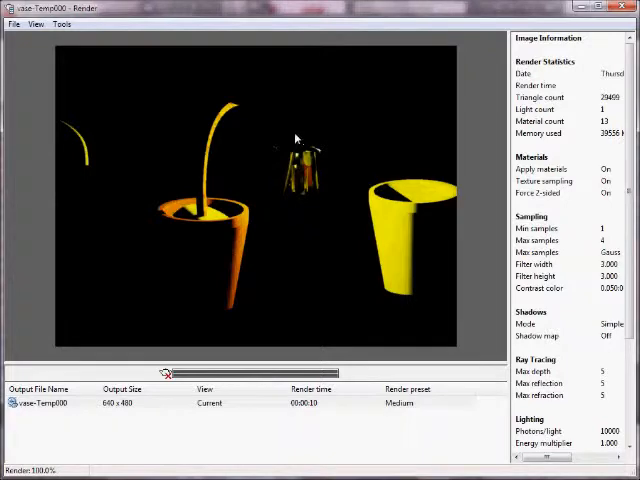
mouse_move(312, 184)
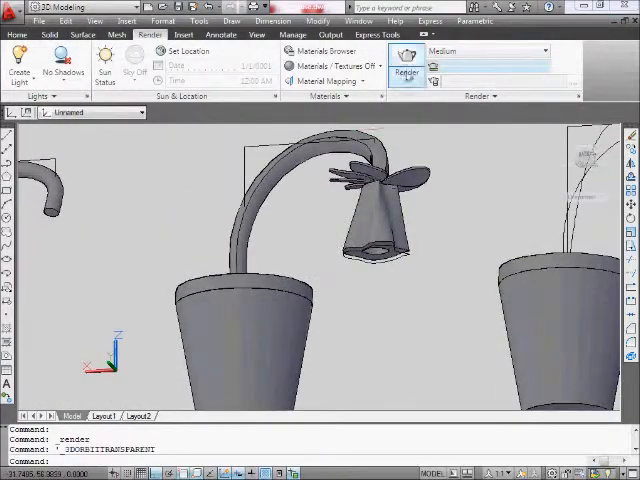
Render the close-up flower view at Medium quality as a second entry.
left_click(406, 68)
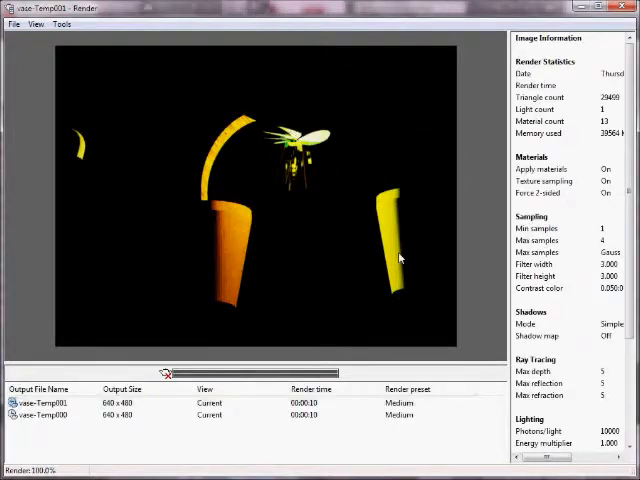
mouse_move(212, 170)
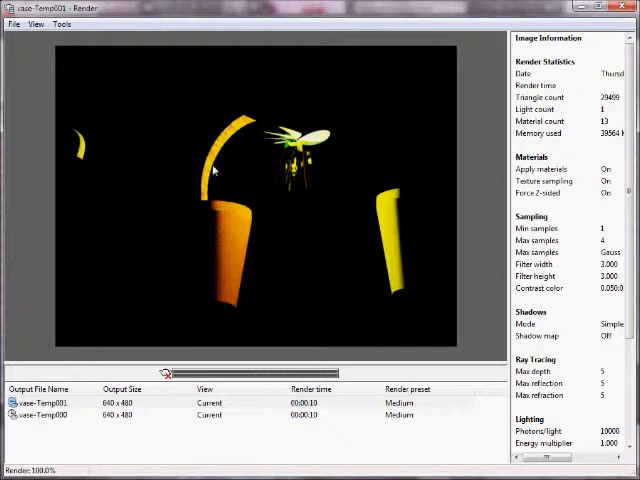
mouse_move(196, 248)
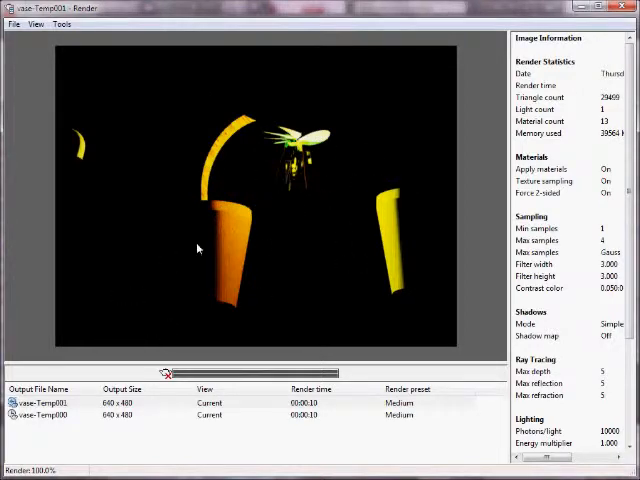
mouse_move(296, 250)
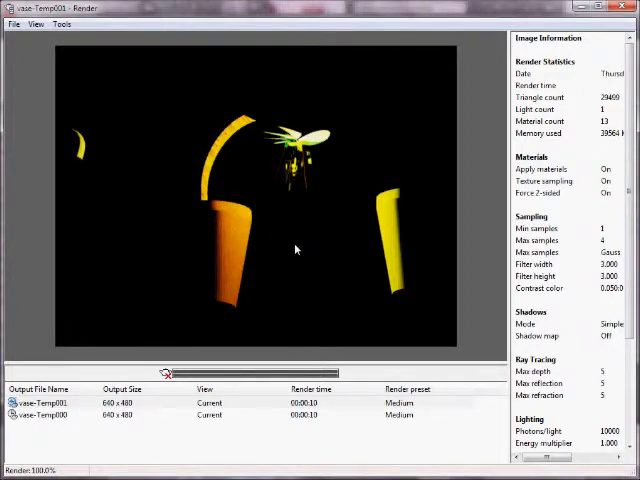
mouse_move(160, 320)
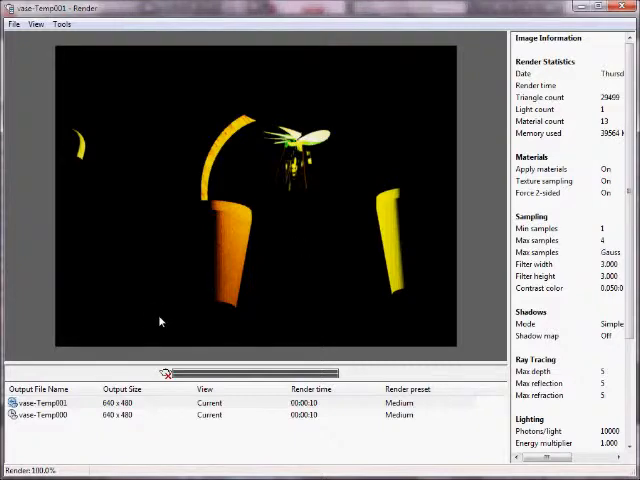
mouse_move(348, 316)
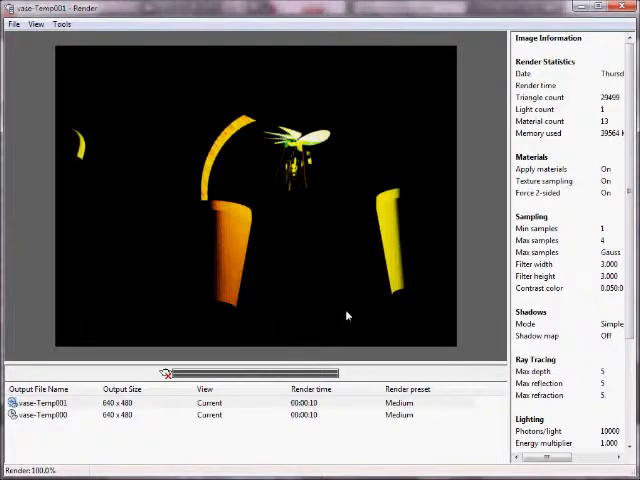
mouse_move(186, 116)
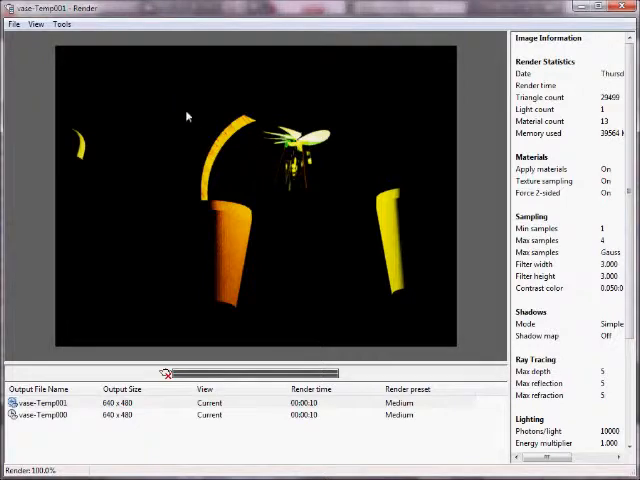
mouse_move(288, 144)
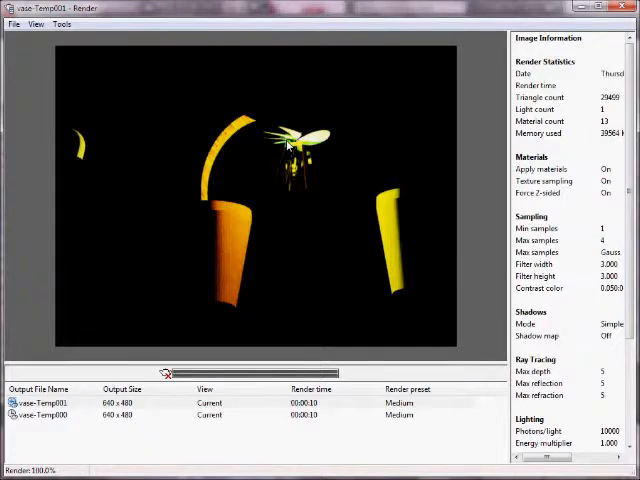
mouse_move(240, 100)
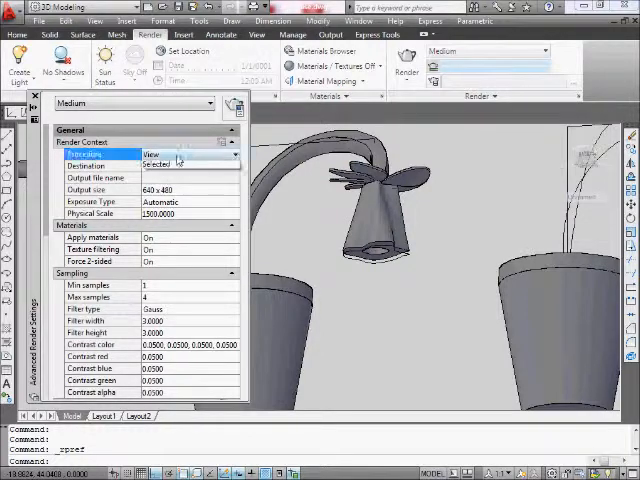
Switch the render preset from Medium to Presentation in Advanced Render Settings.
left_click(132, 104)
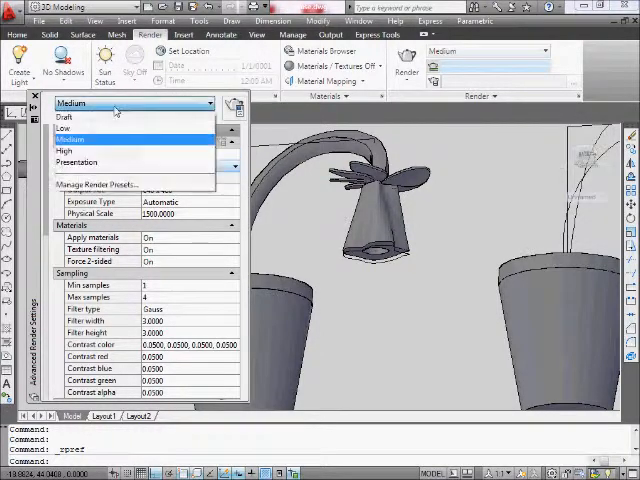
left_click(76, 162)
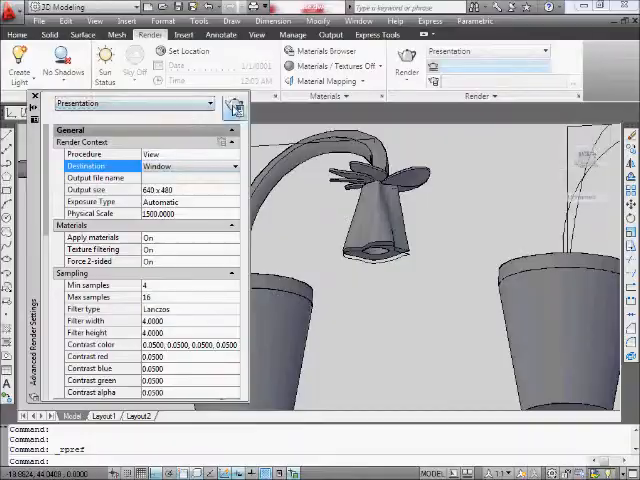
left_click(406, 70)
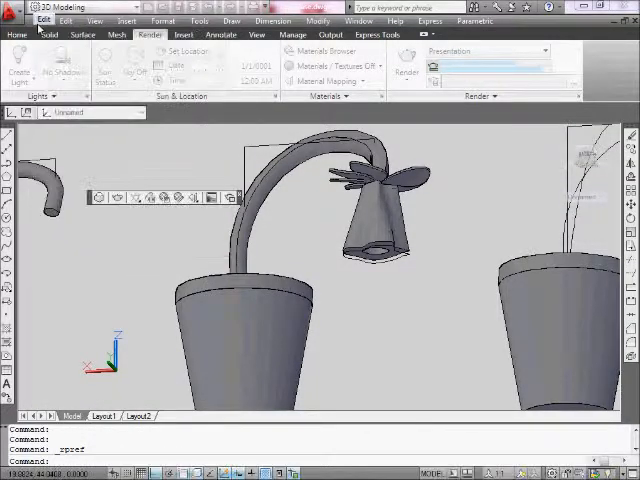
mouse_move(304, 240)
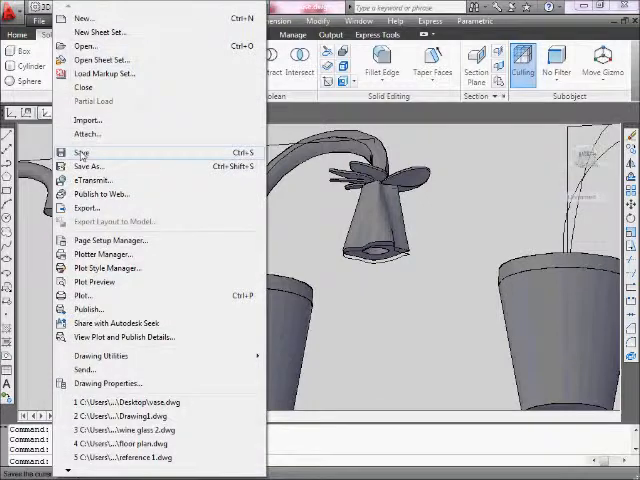
Save the drawing from the application menu.
left_click(82, 152)
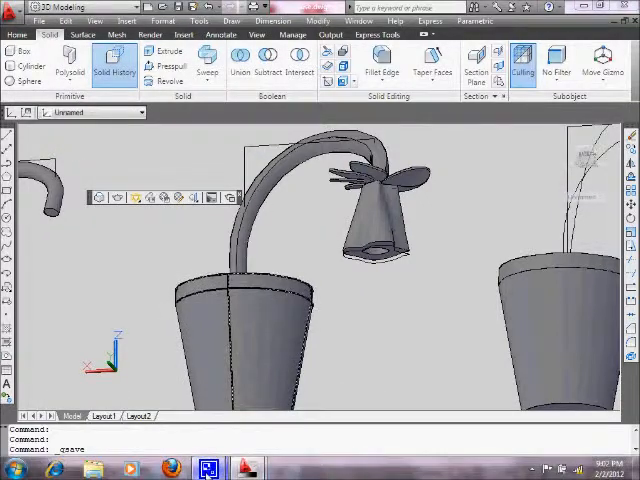